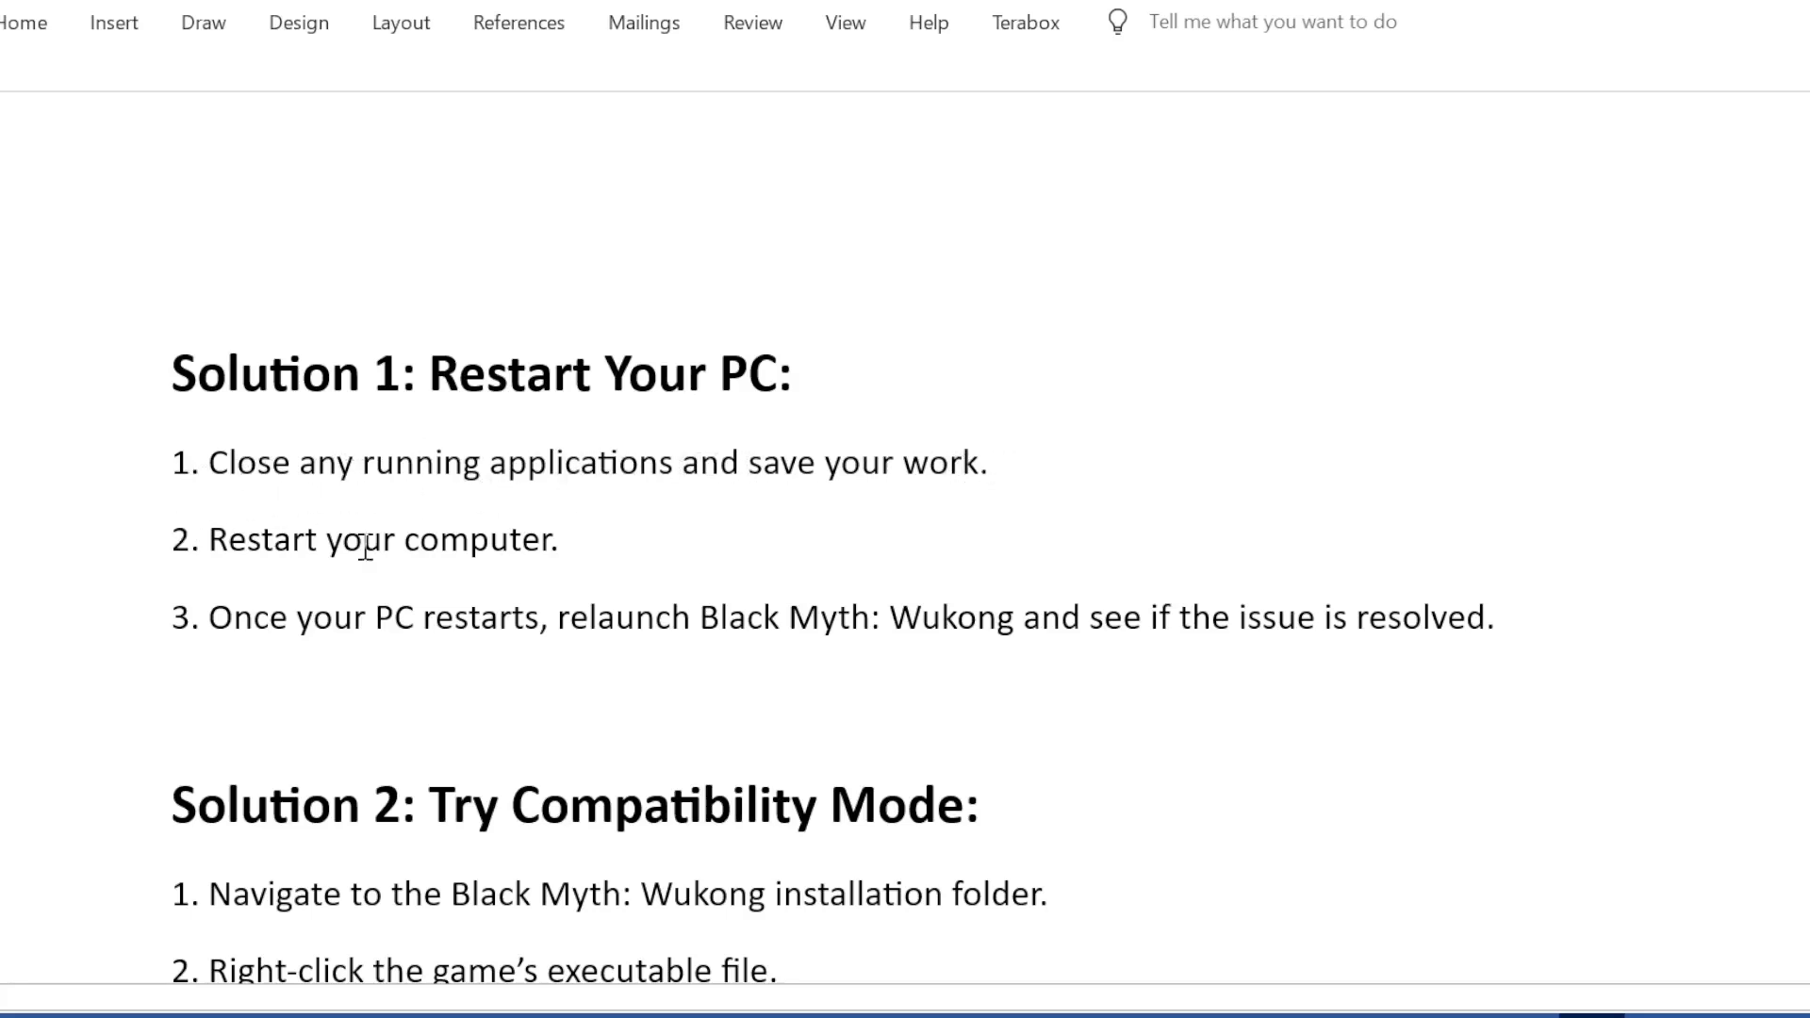
{"action": "mouse_move", "coordinate": [240, 609]}
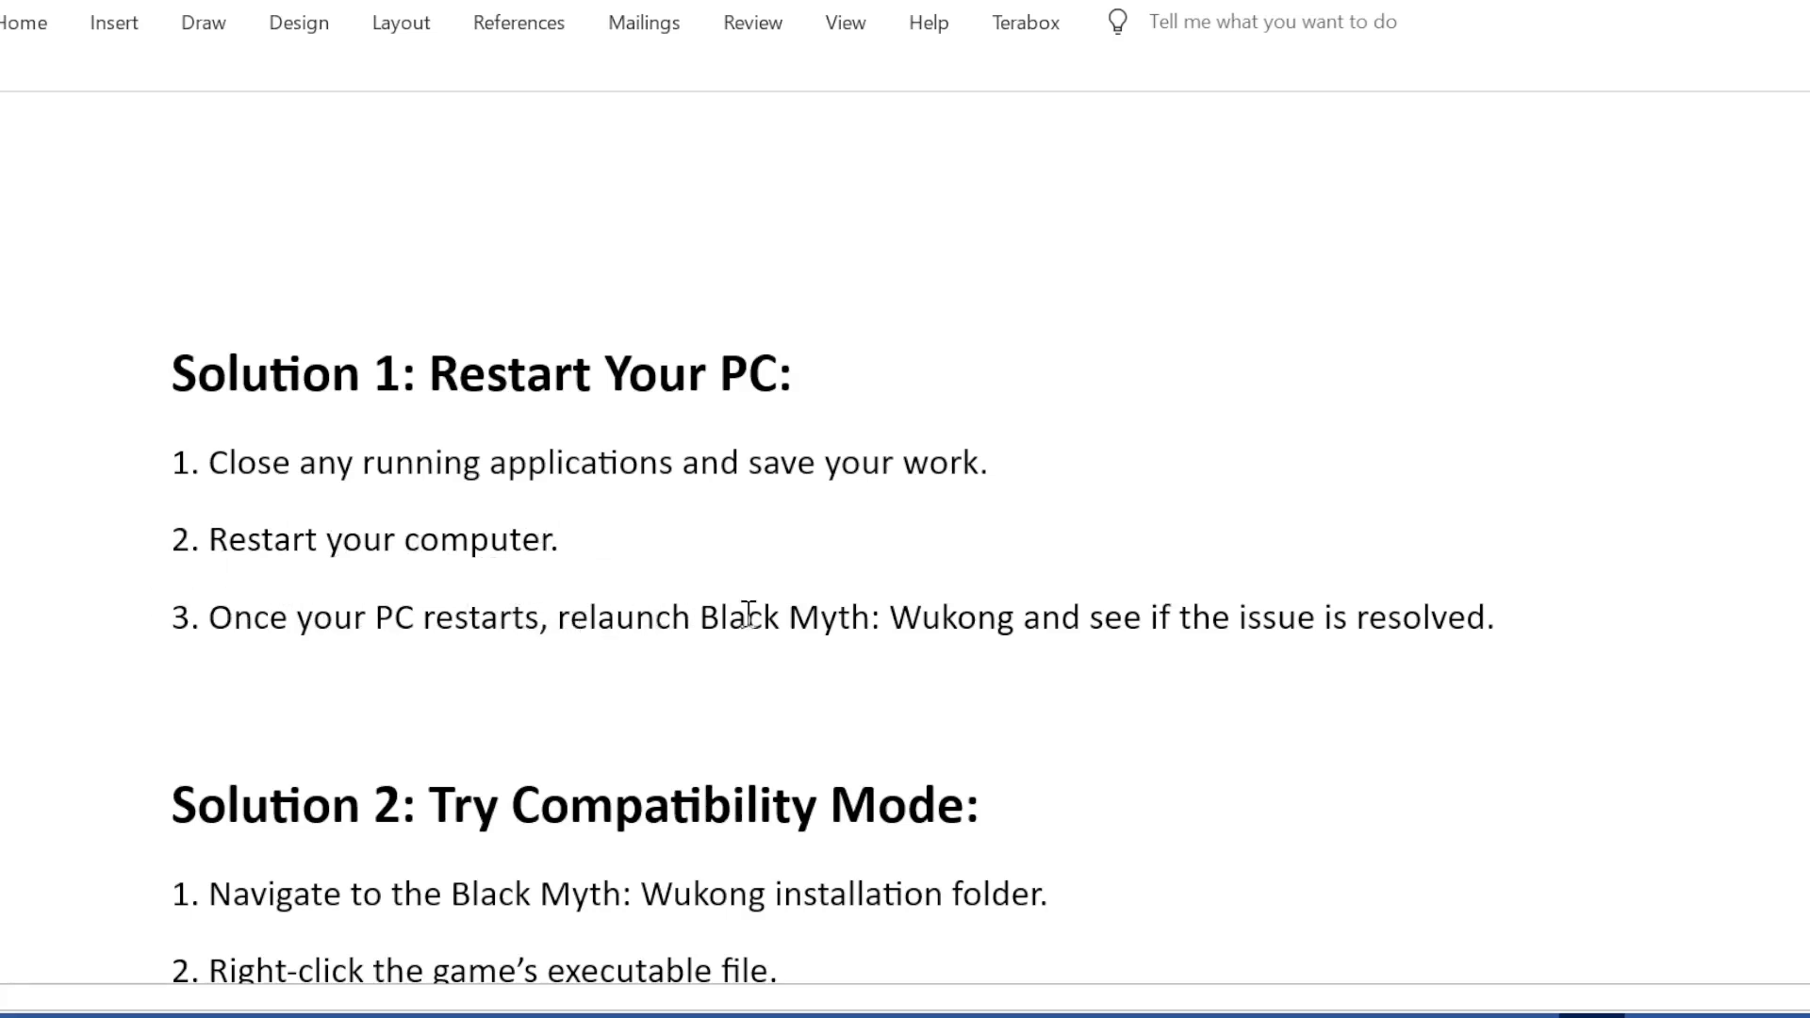
{"action": "mouse_move", "coordinate": [1180, 637]}
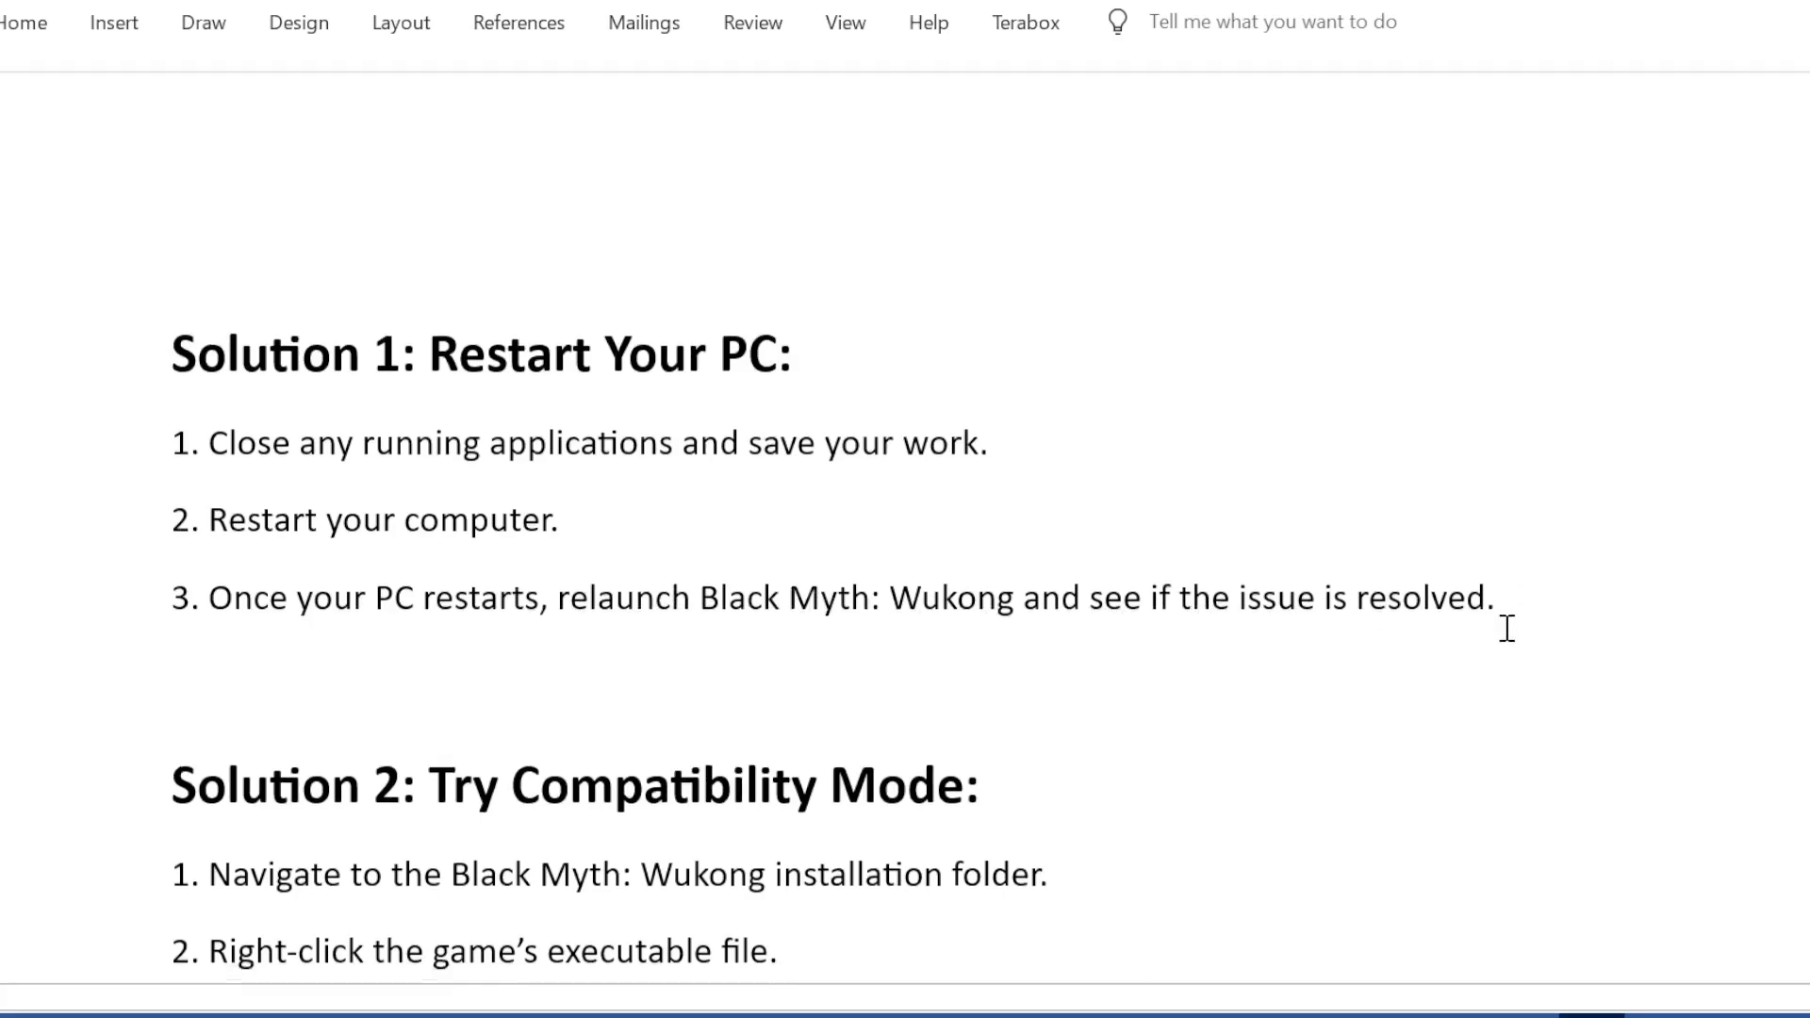
{"action": "scroll", "scroll_direction": "down", "scroll_amount": 3}
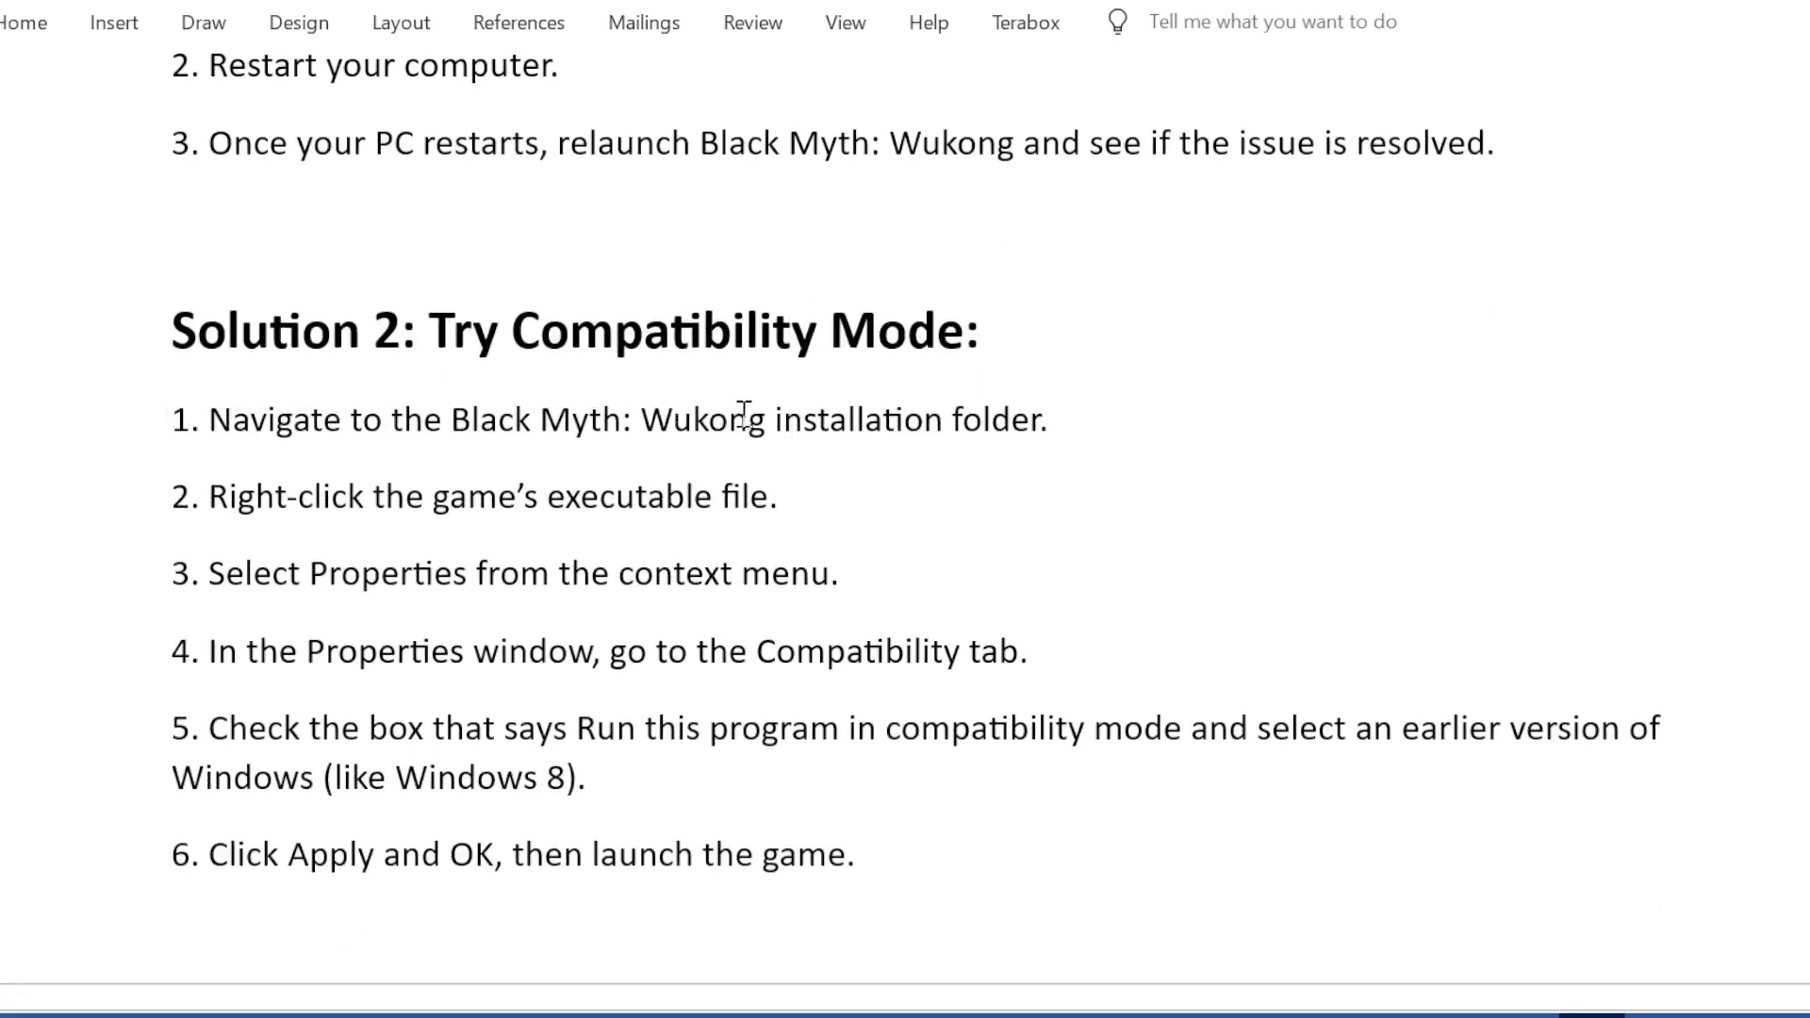
{"action": "mouse_move", "coordinate": [170, 479]}
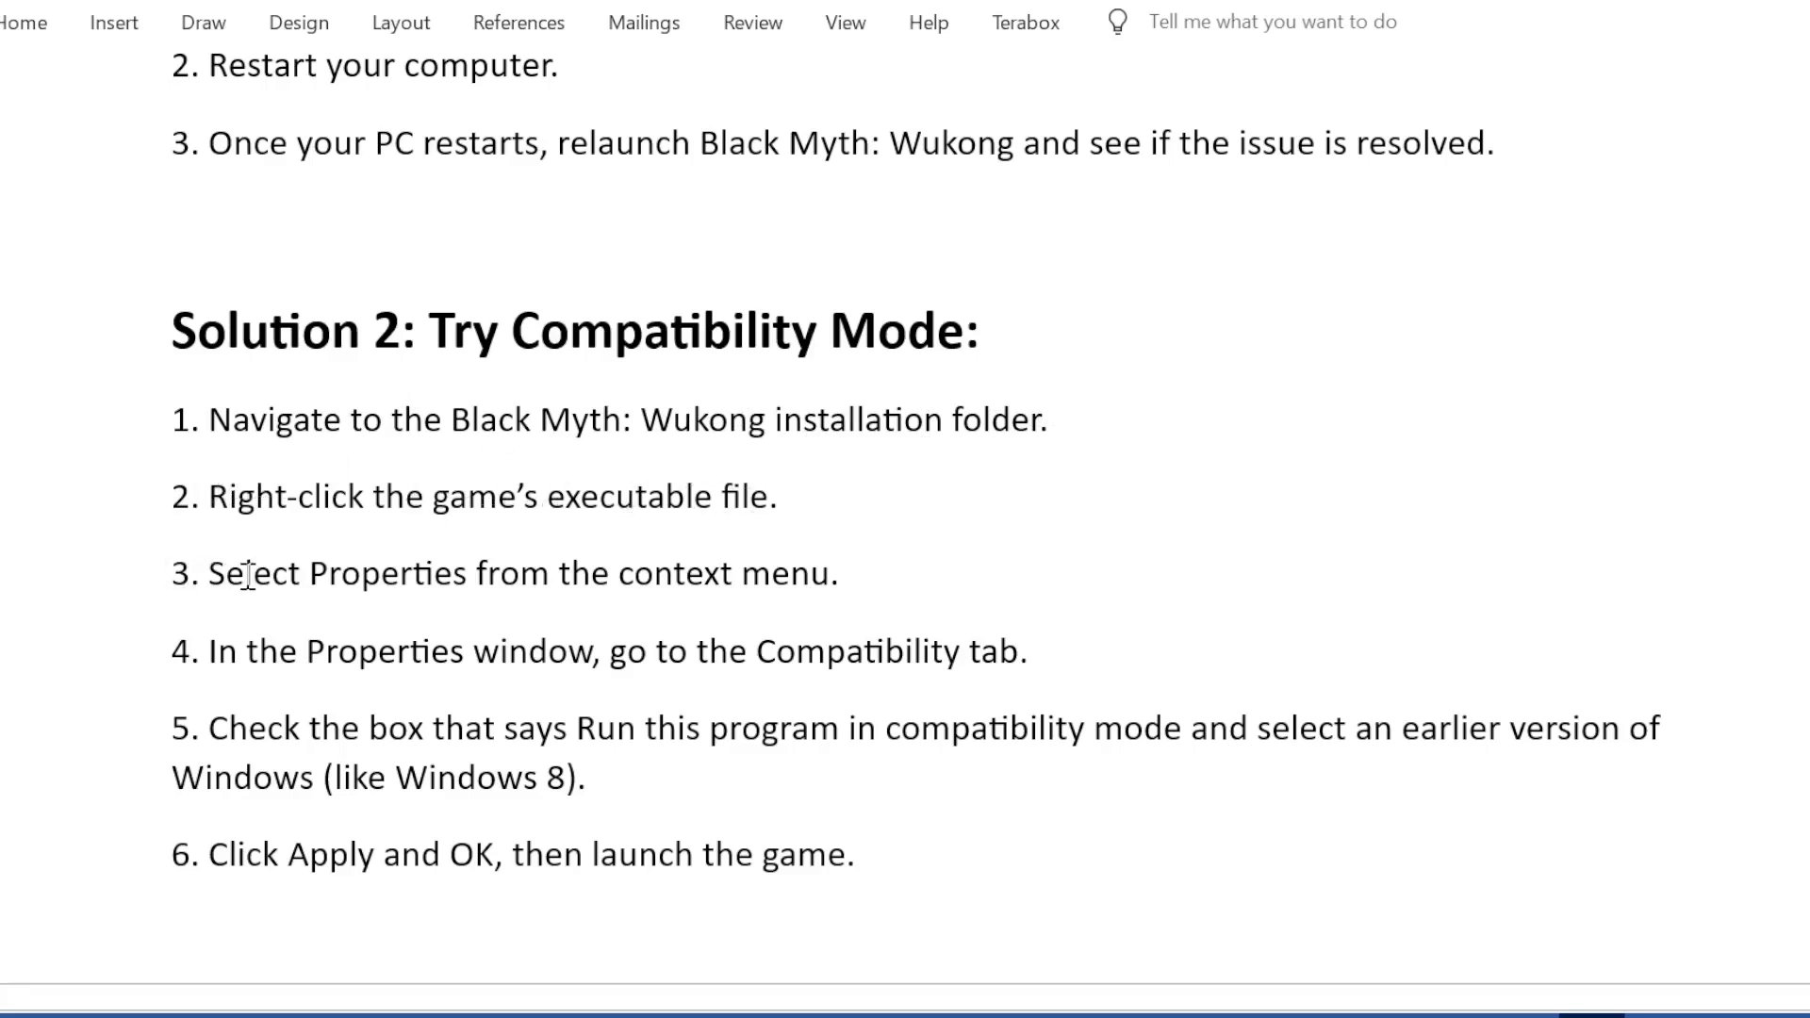
{"action": "mouse_move", "coordinate": [858, 599]}
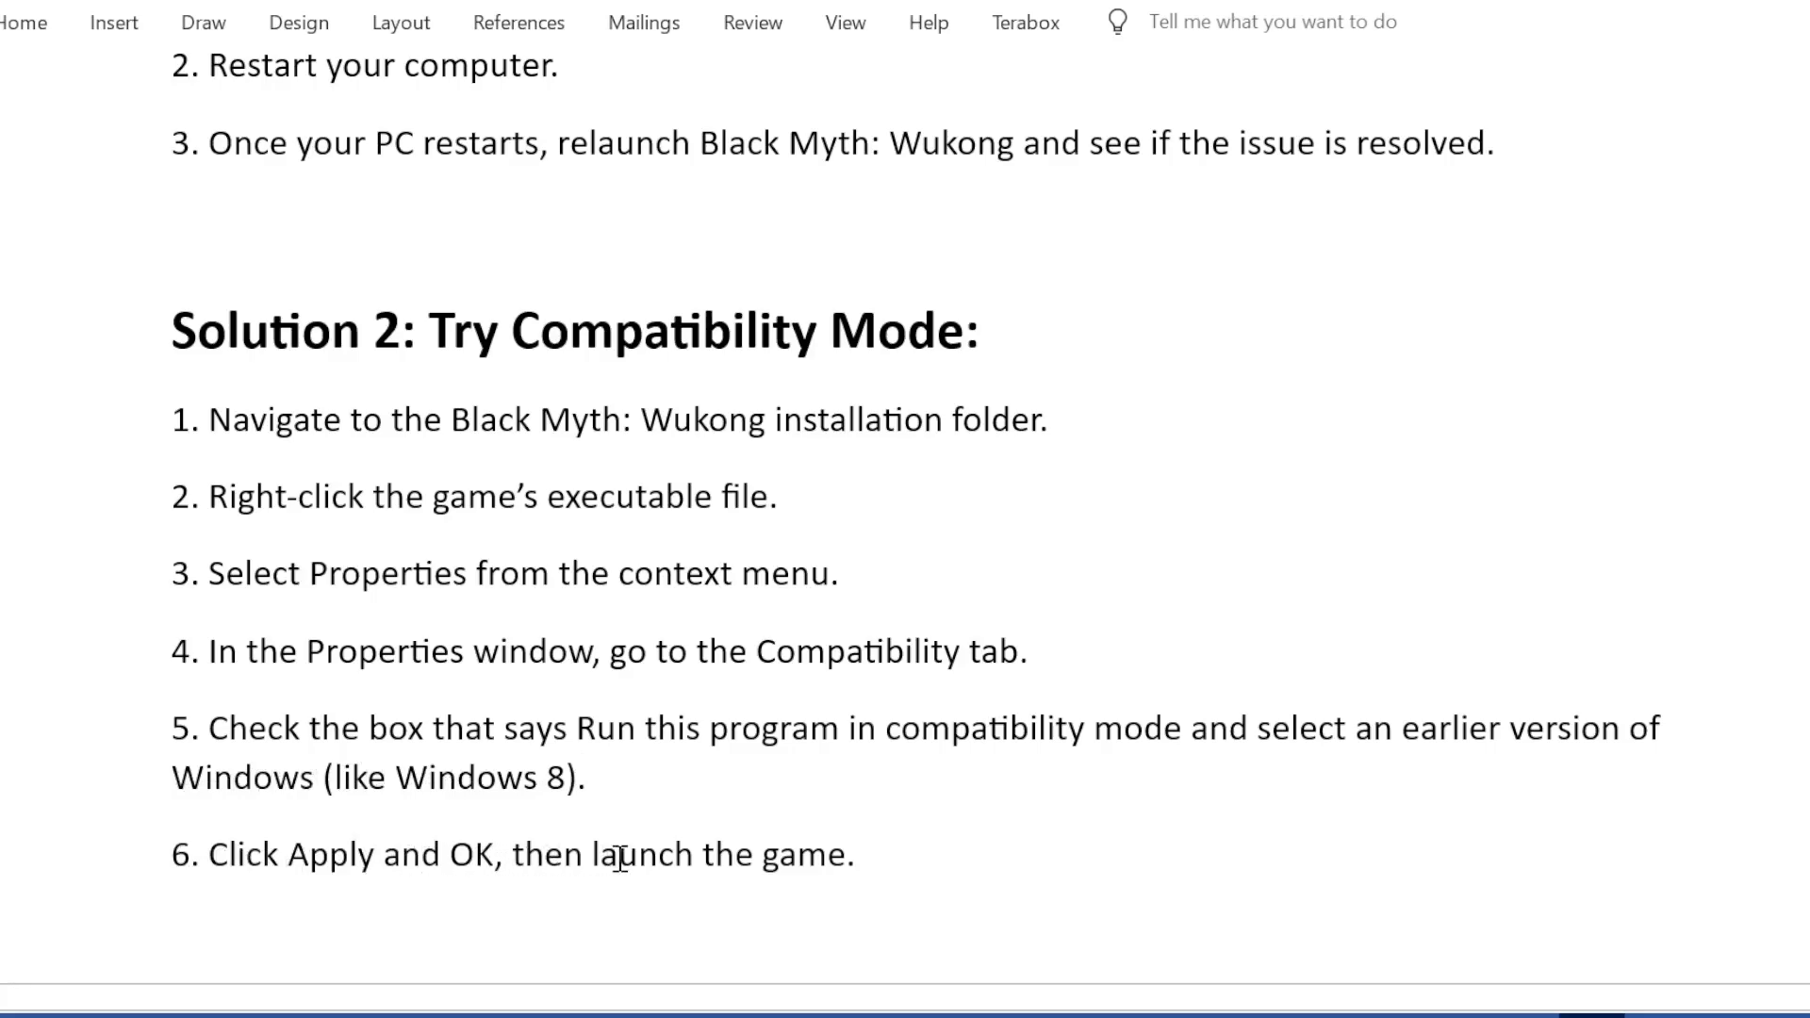
{"action": "scroll", "scroll_direction": "down", "scroll_amount": 3}
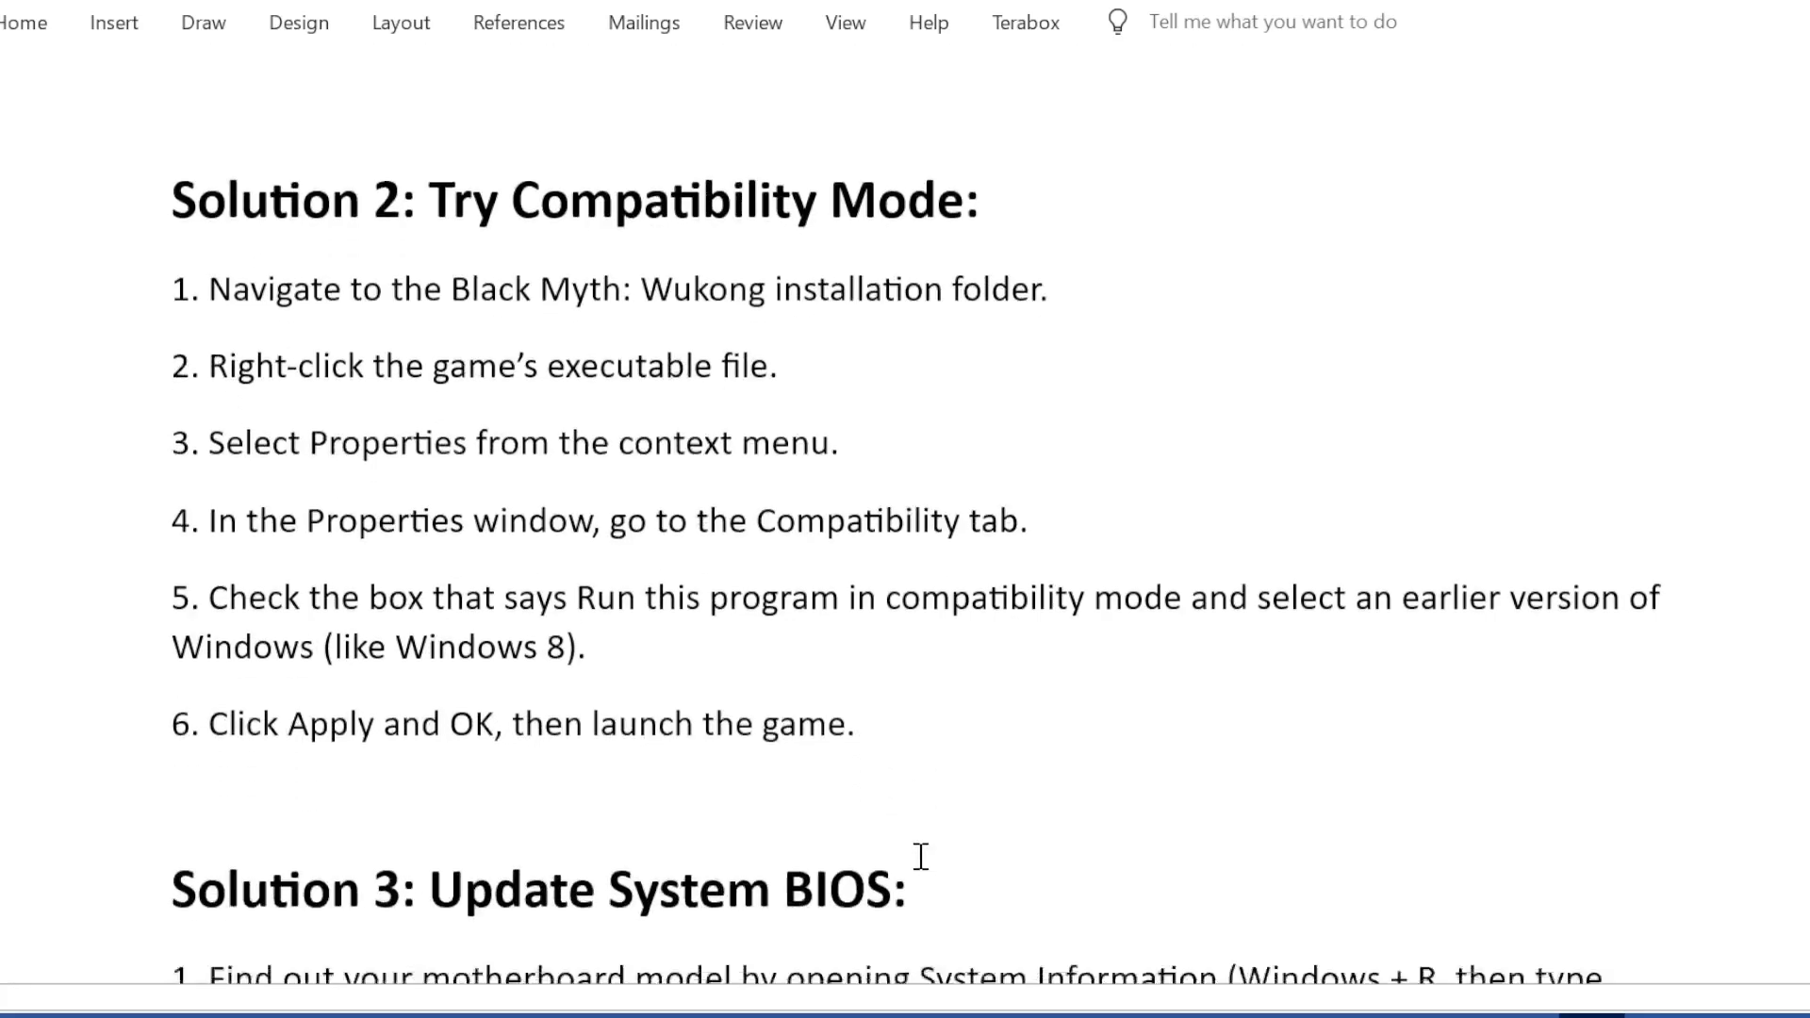
{"action": "scroll", "scroll_direction": "down", "scroll_amount": 3}
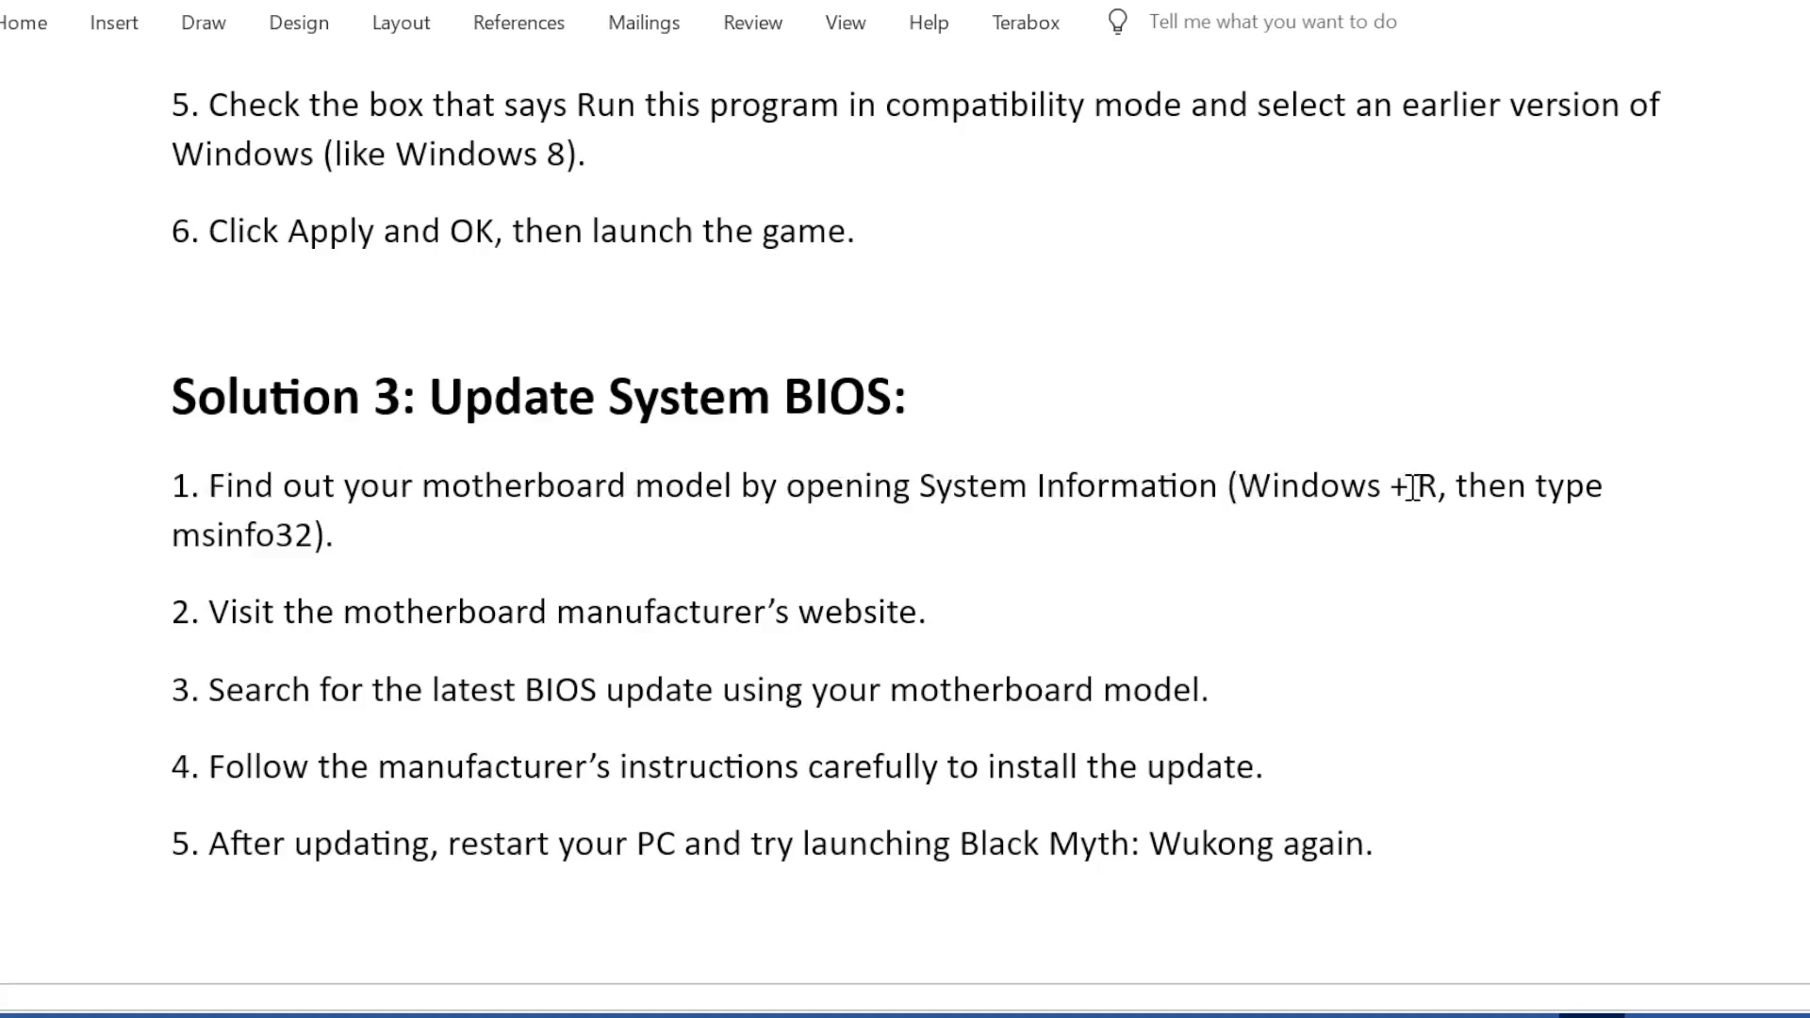
{"action": "mouse_move", "coordinate": [213, 536]}
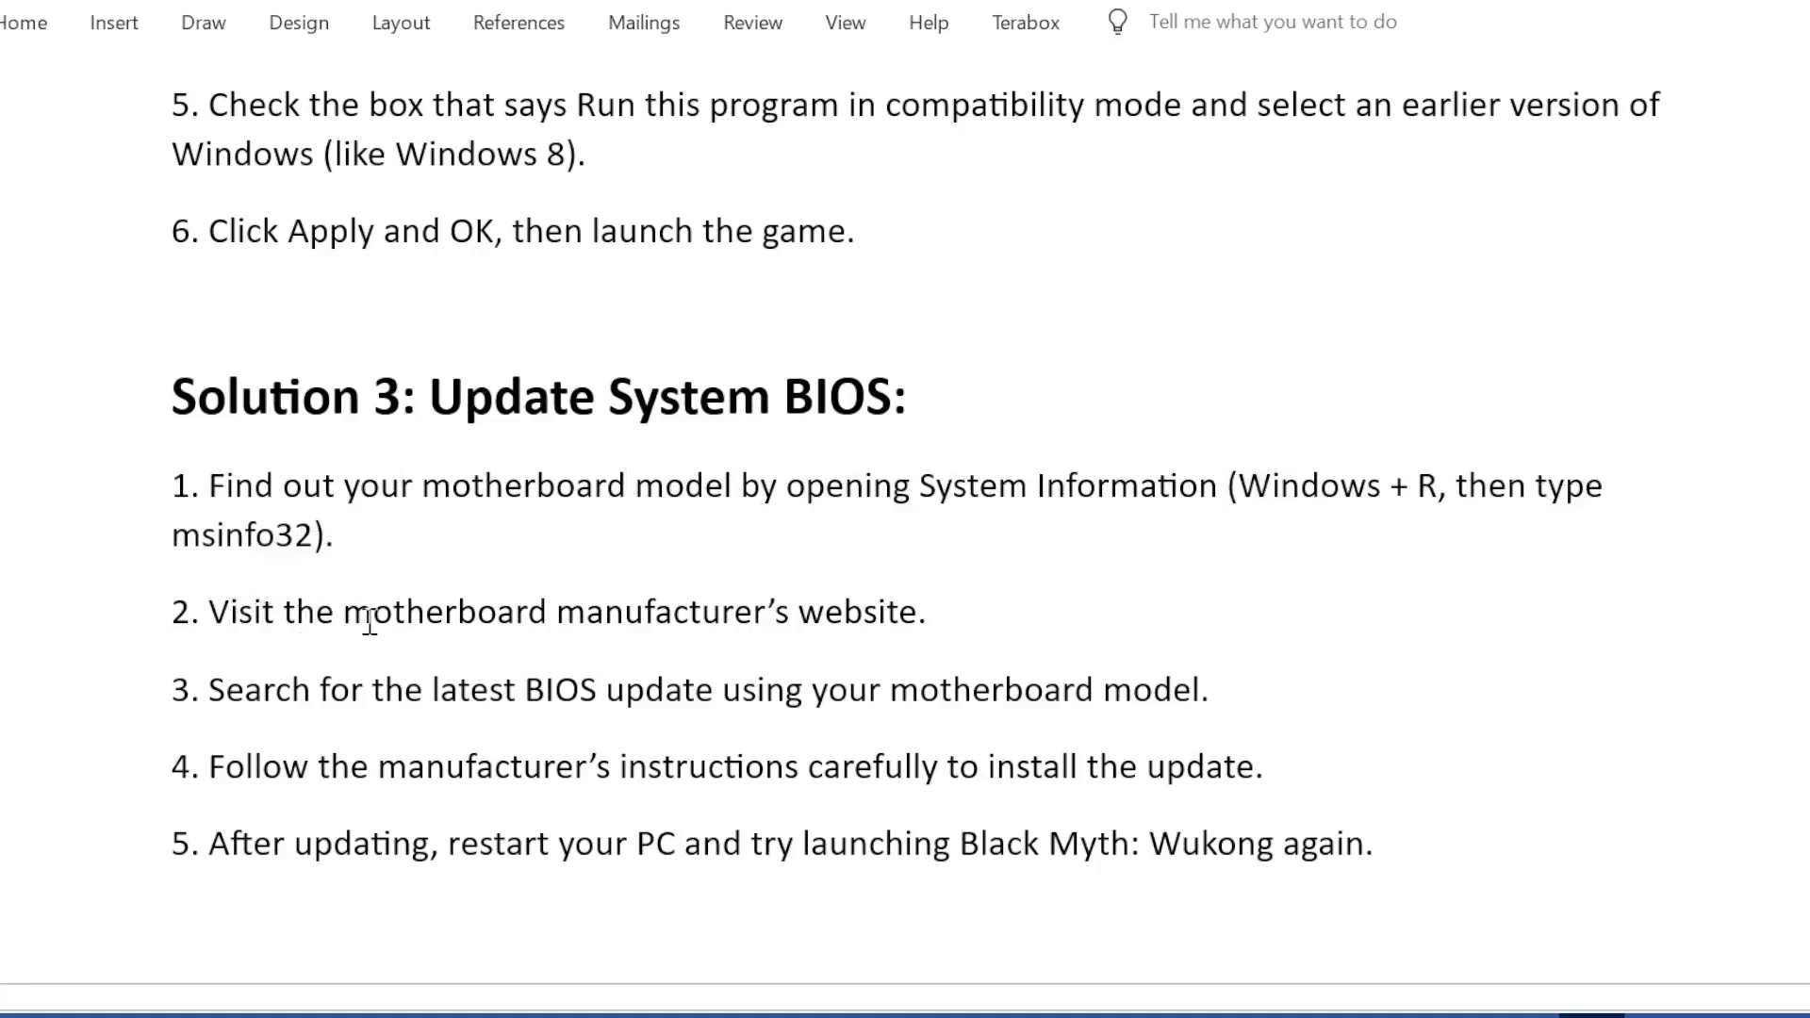
{"action": "mouse_move", "coordinate": [935, 630]}
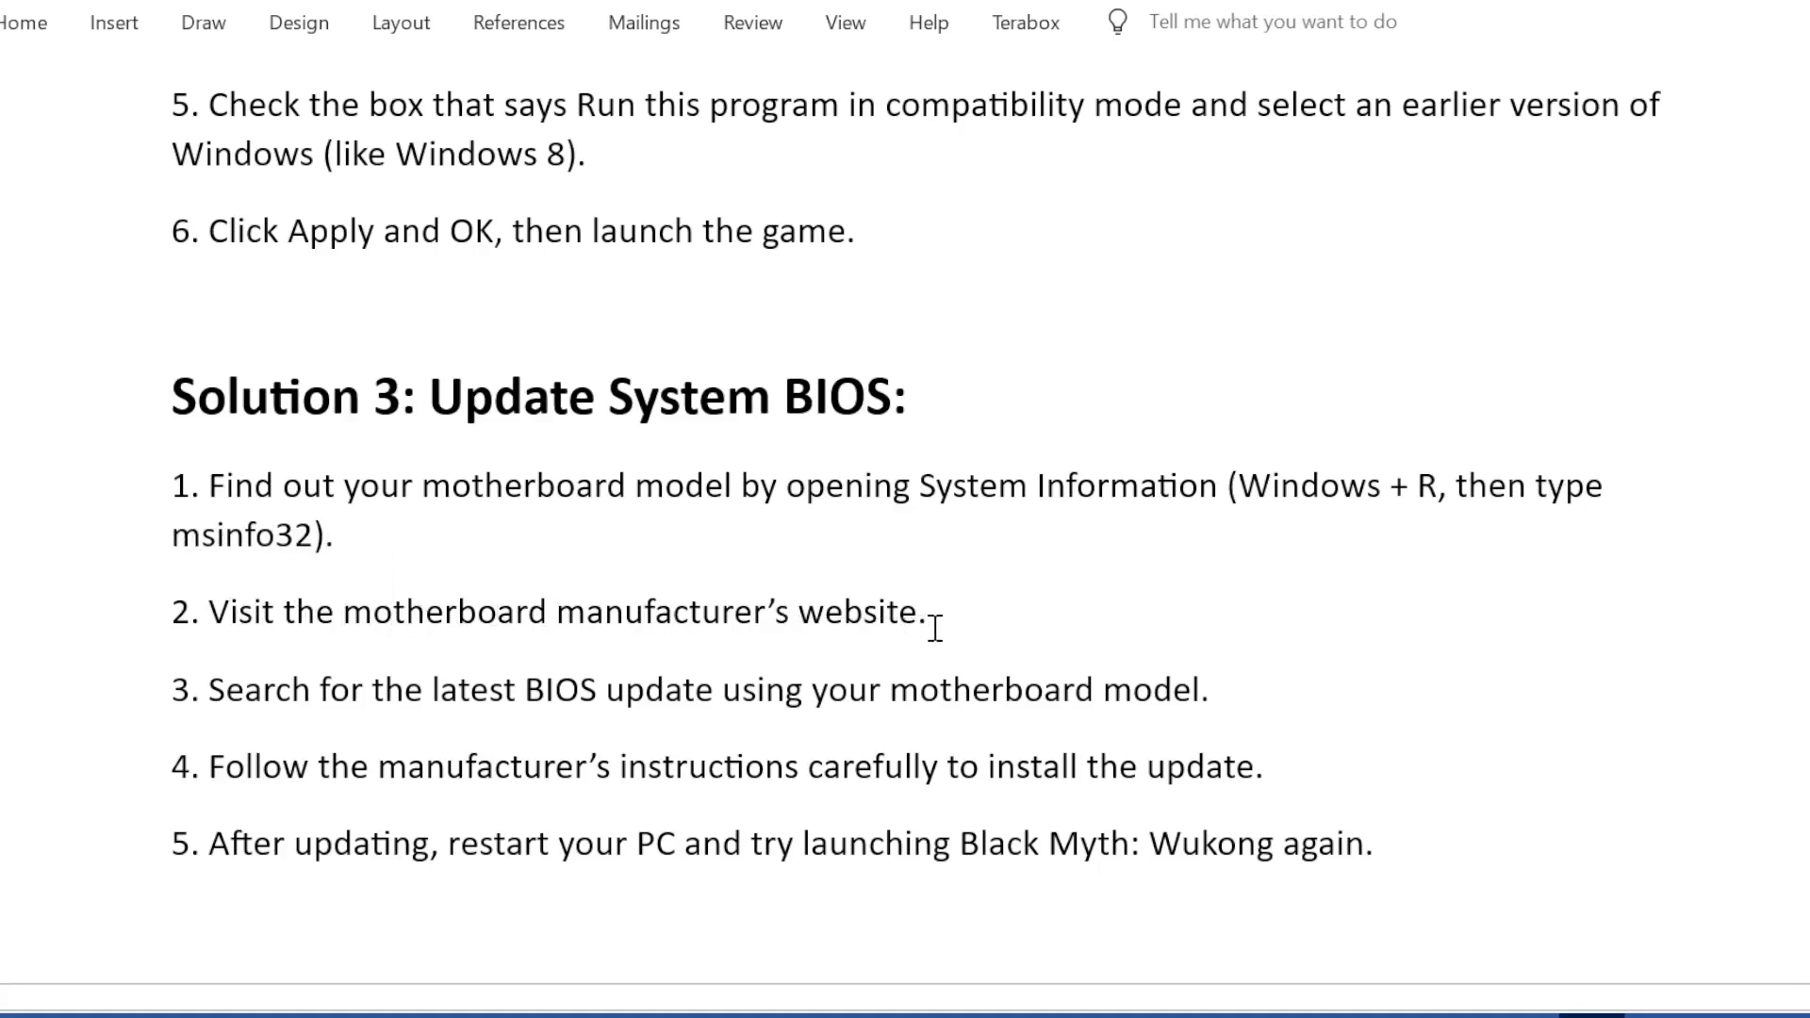
{"action": "mouse_move", "coordinate": [585, 690]}
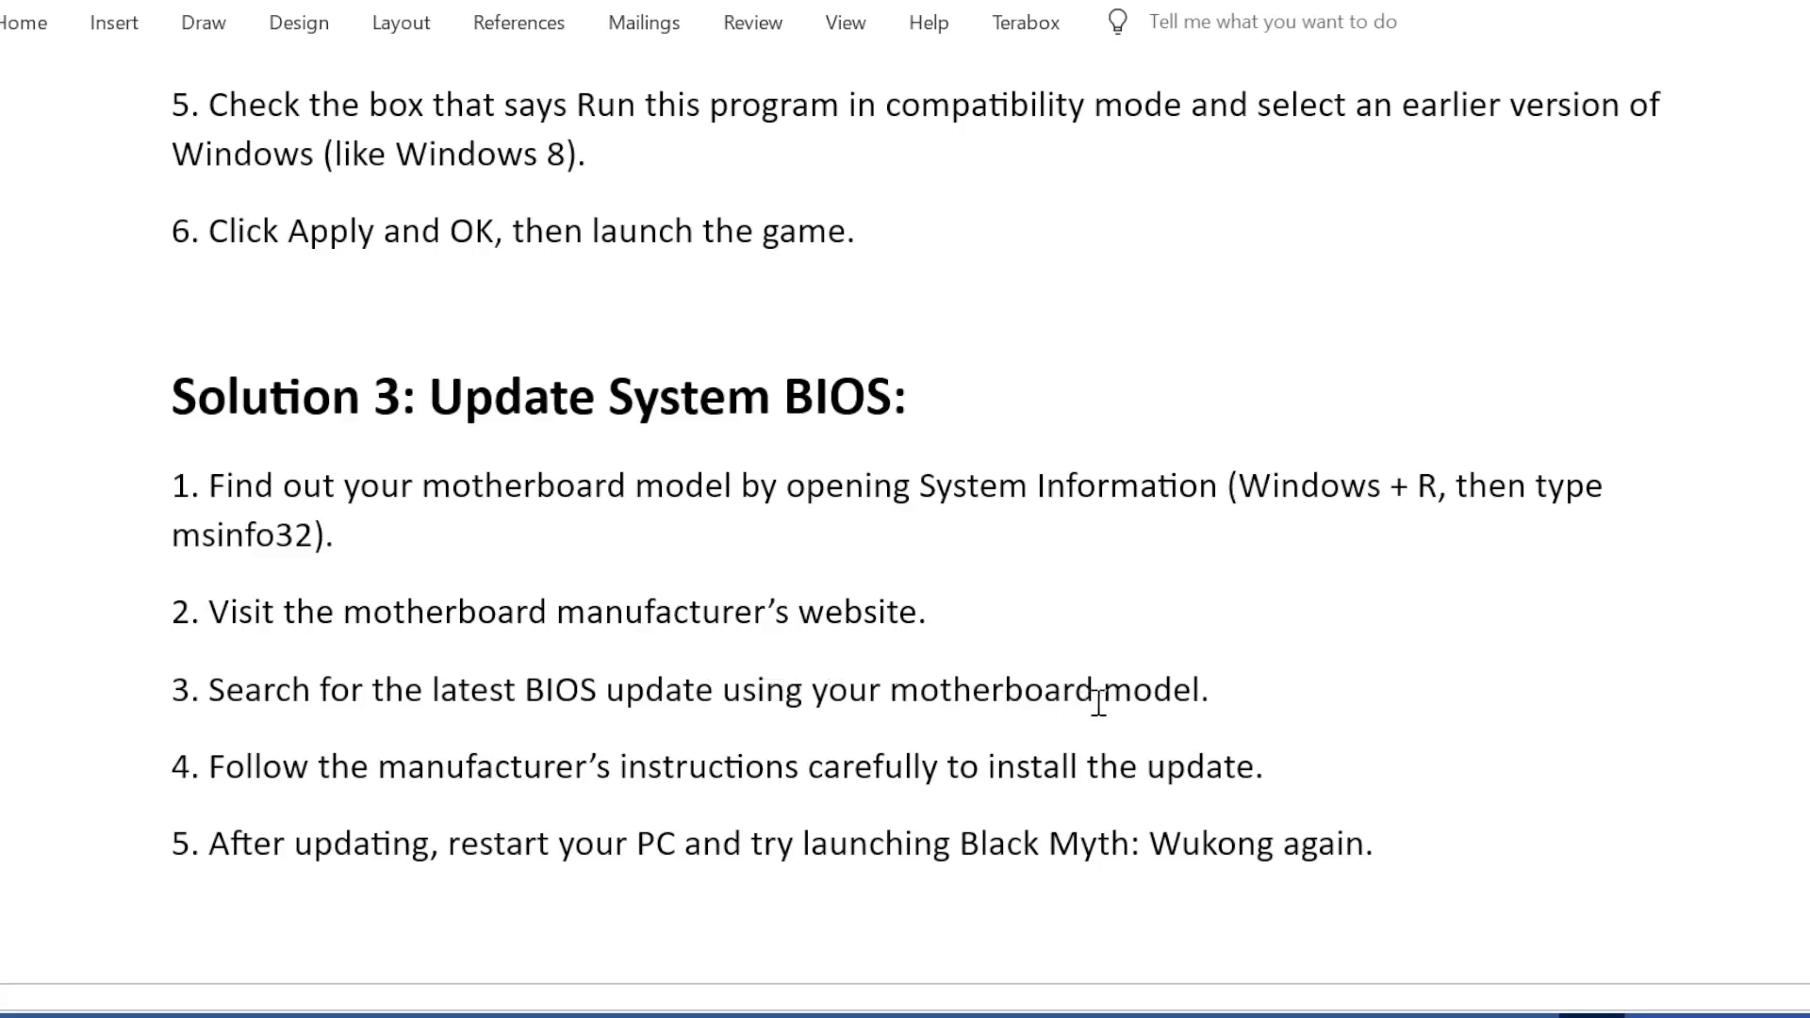
{"action": "mouse_move", "coordinate": [507, 790]}
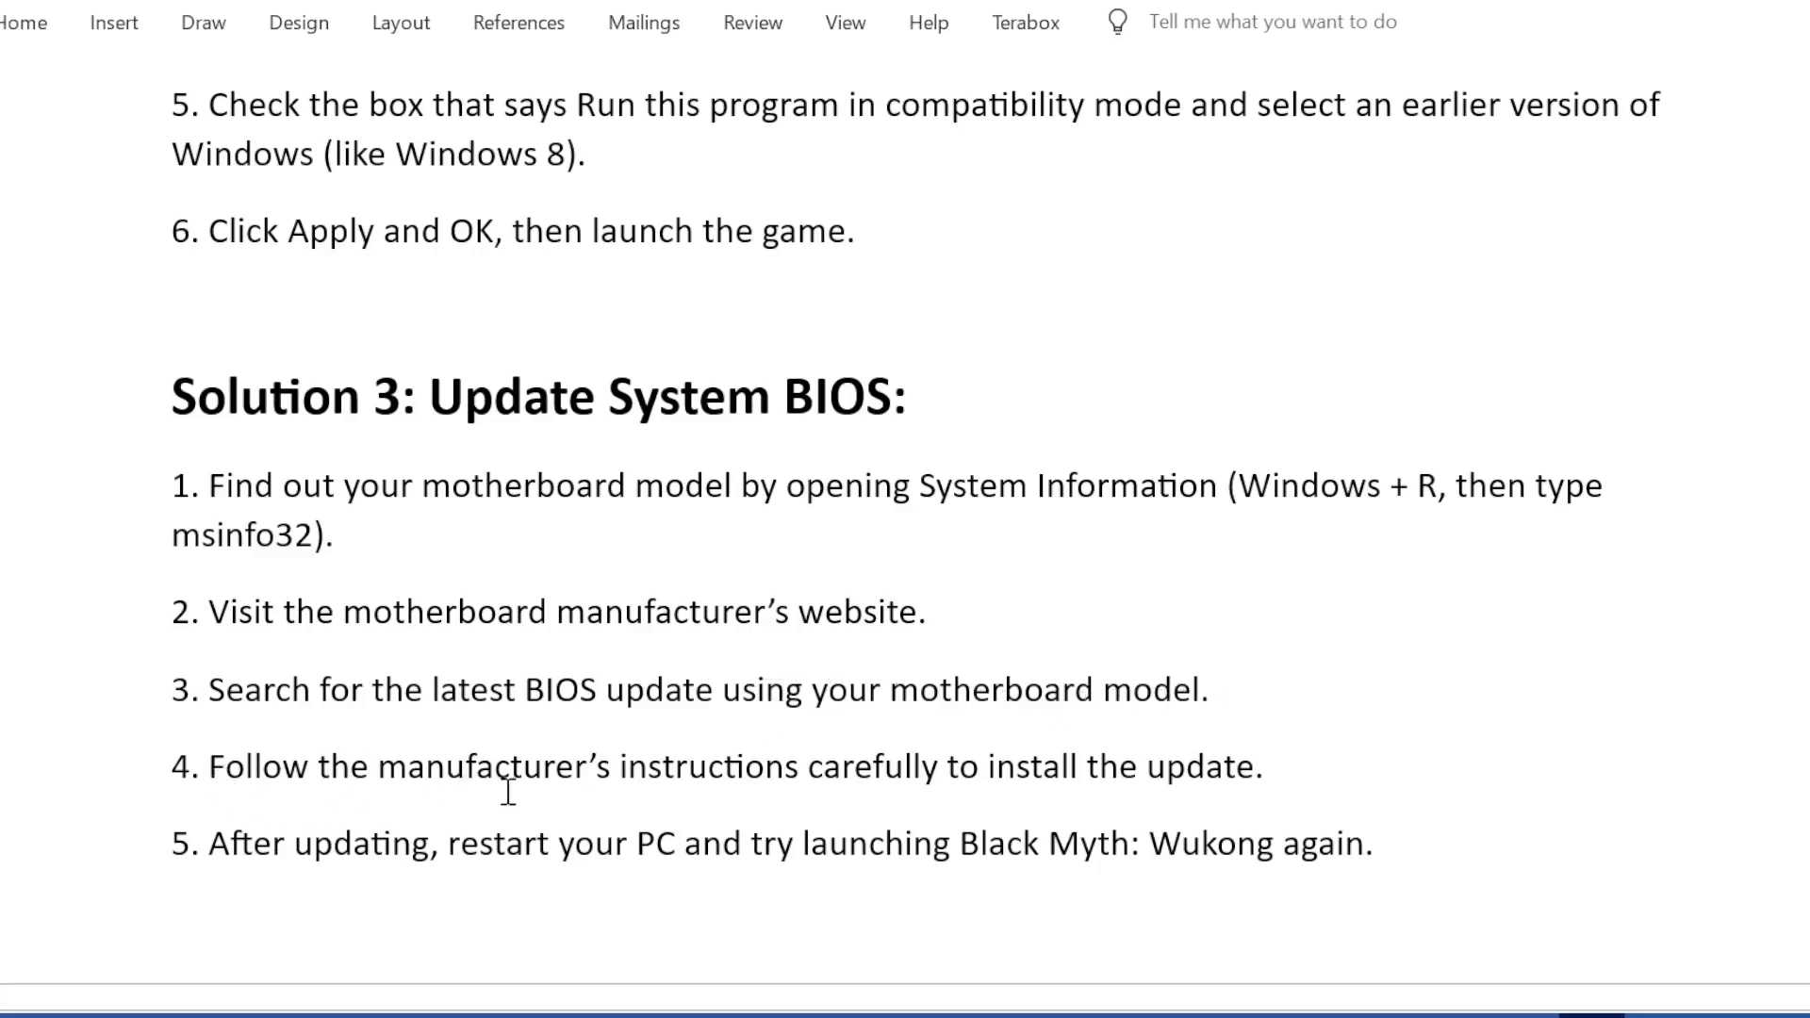
{"action": "mouse_move", "coordinate": [831, 779]}
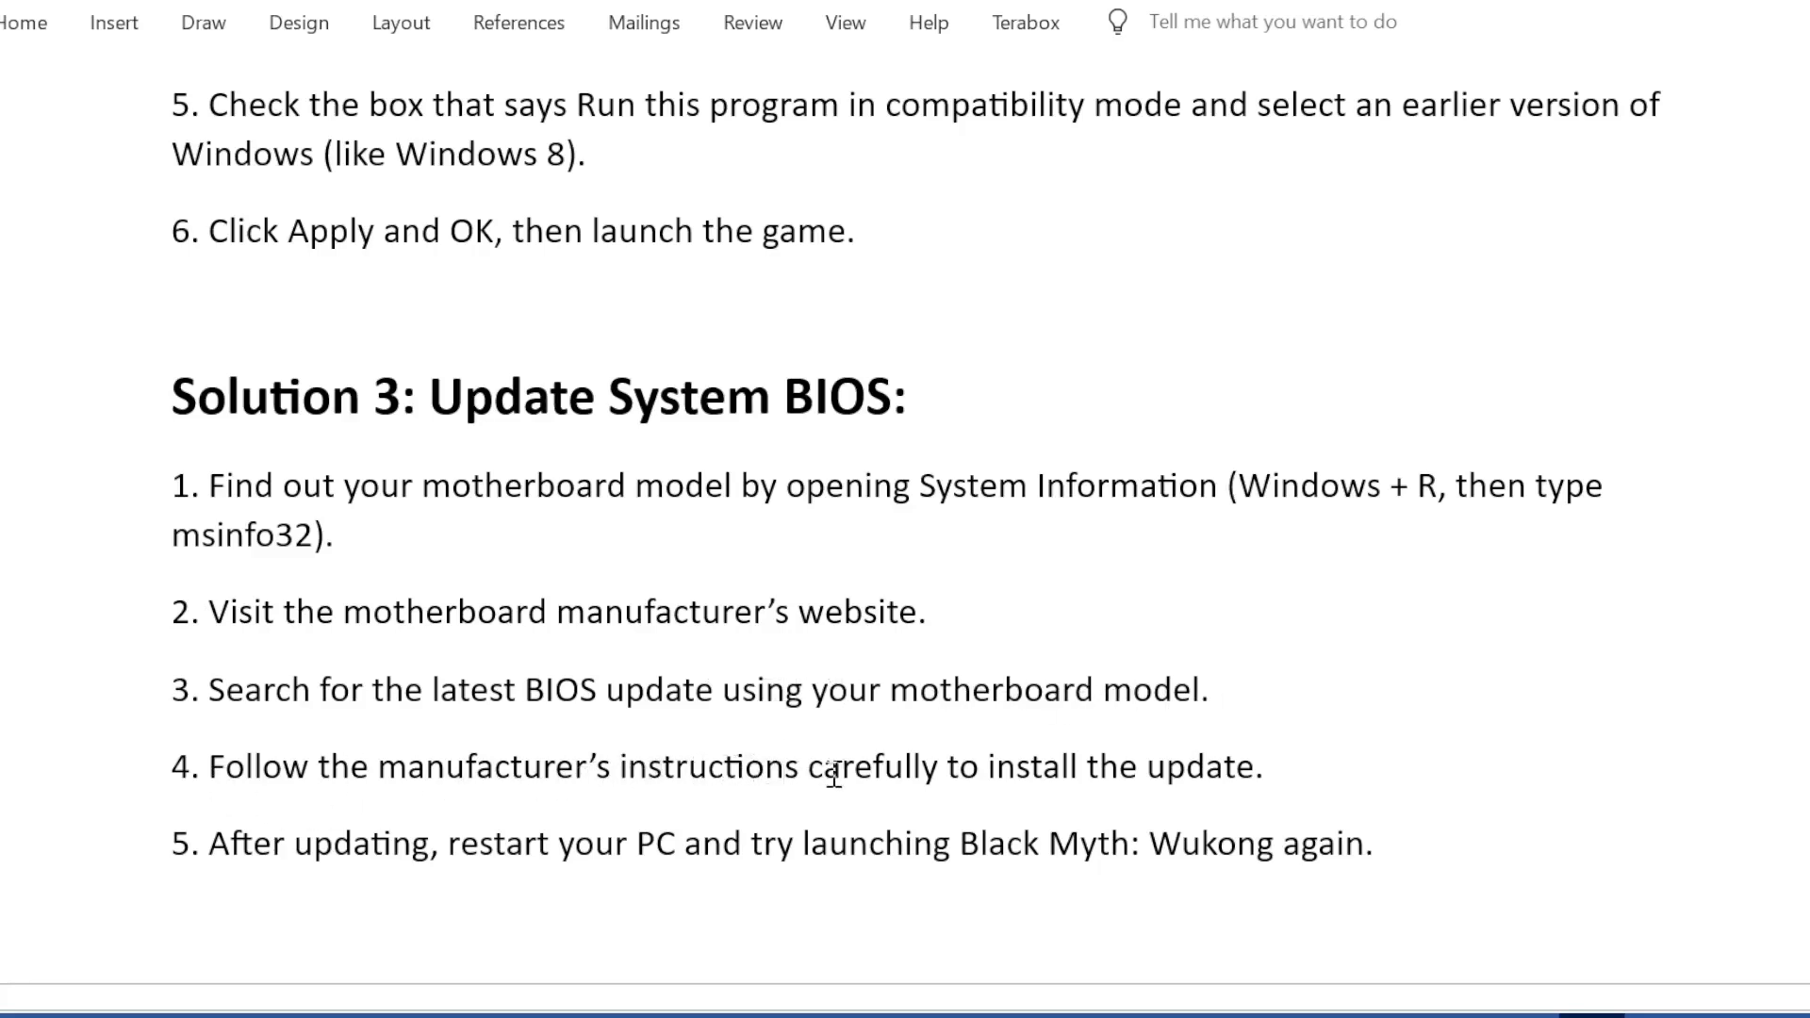
{"action": "mouse_move", "coordinate": [1044, 779]}
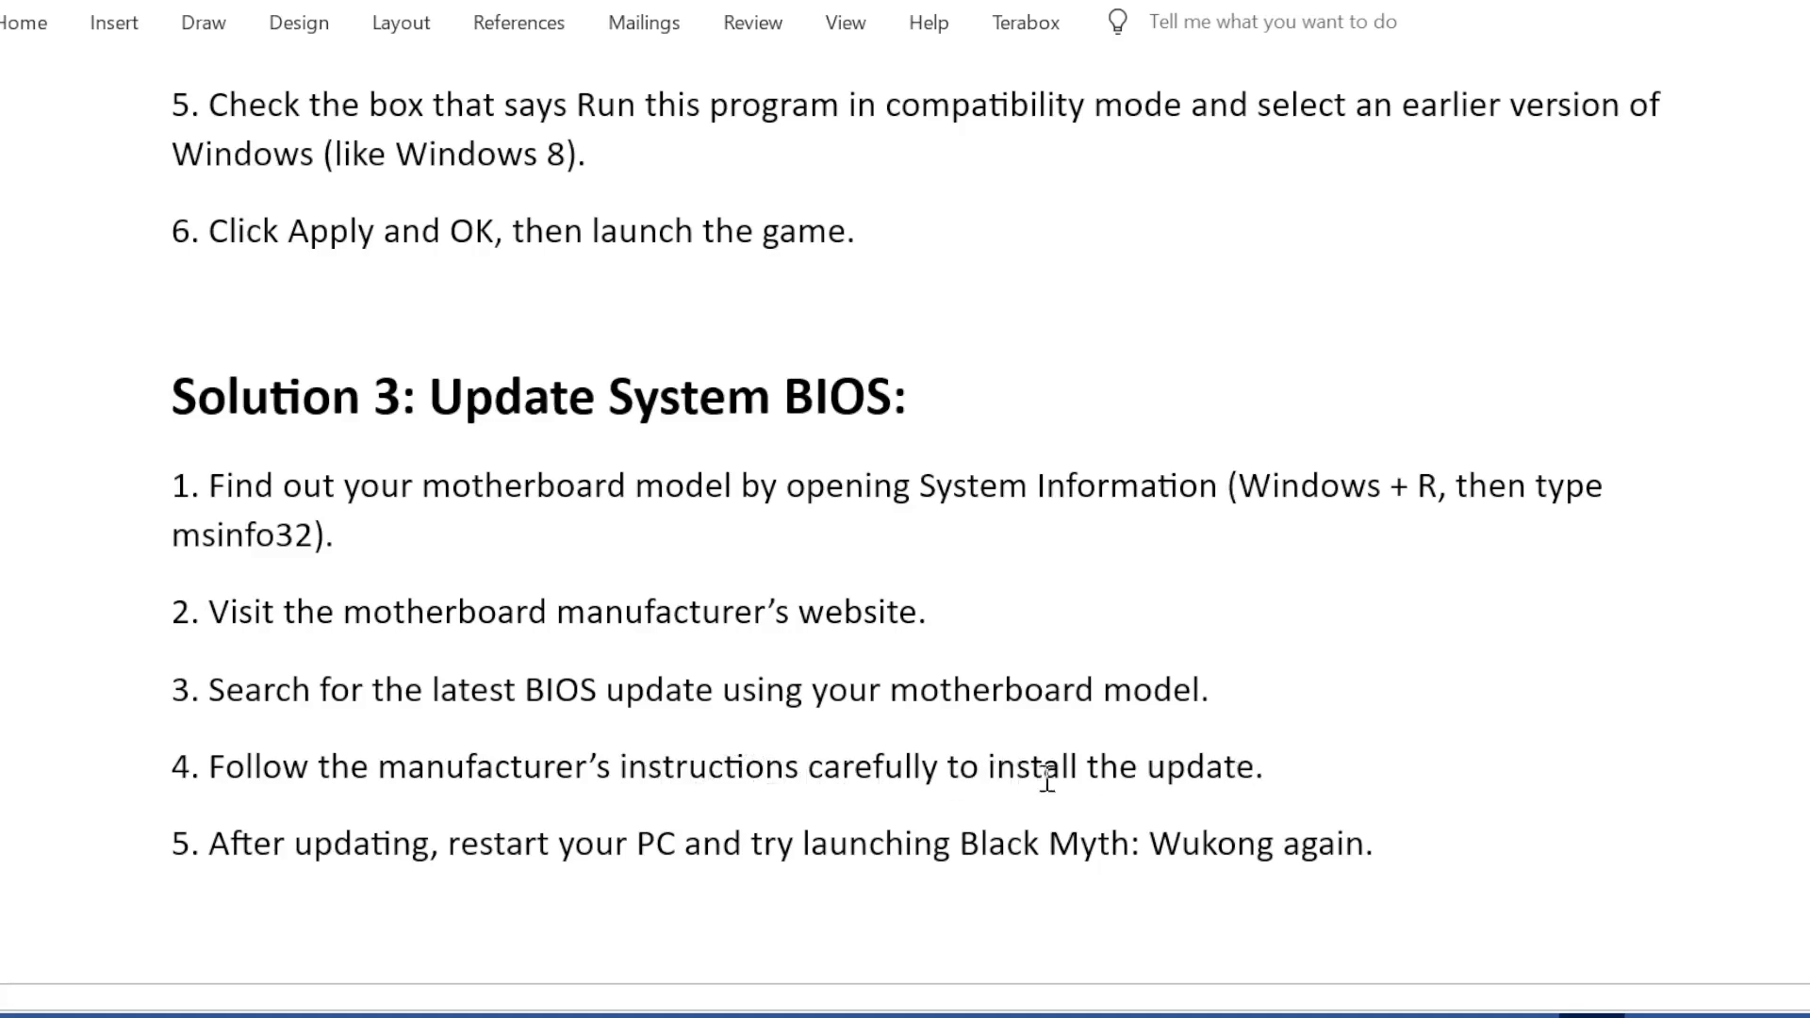
{"action": "mouse_move", "coordinate": [531, 871]}
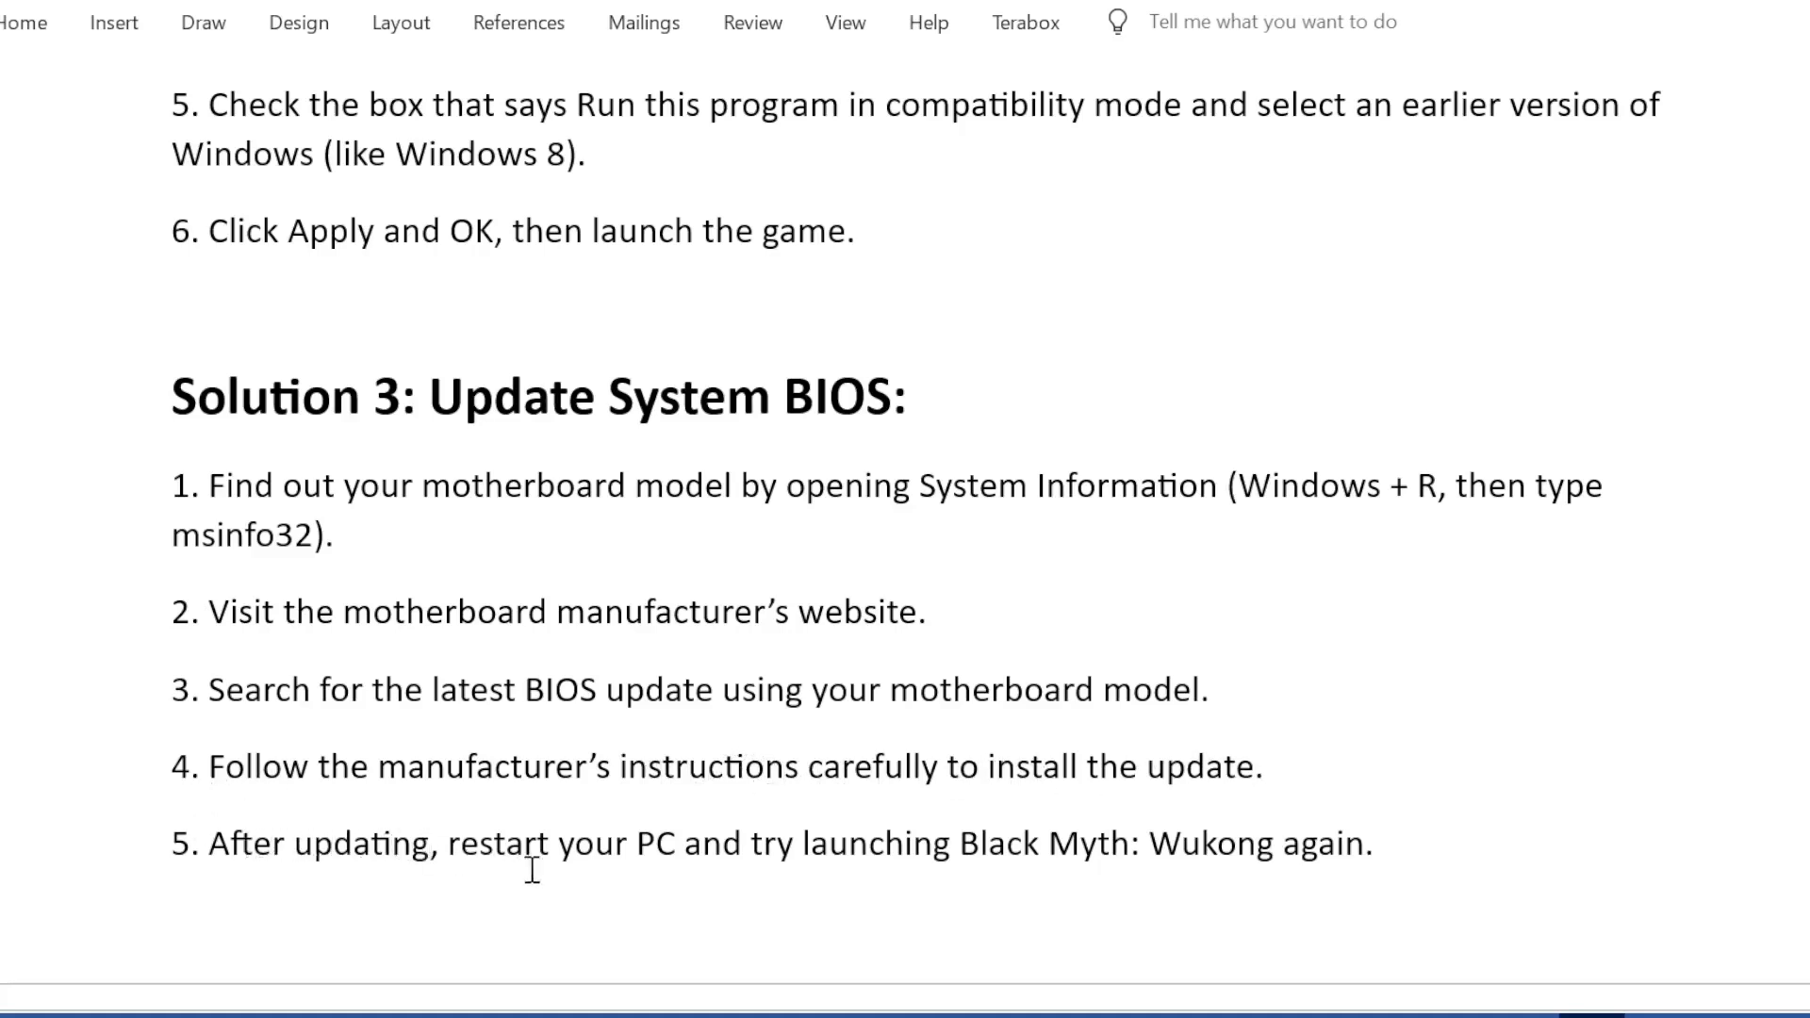
{"action": "mouse_move", "coordinate": [1010, 853]}
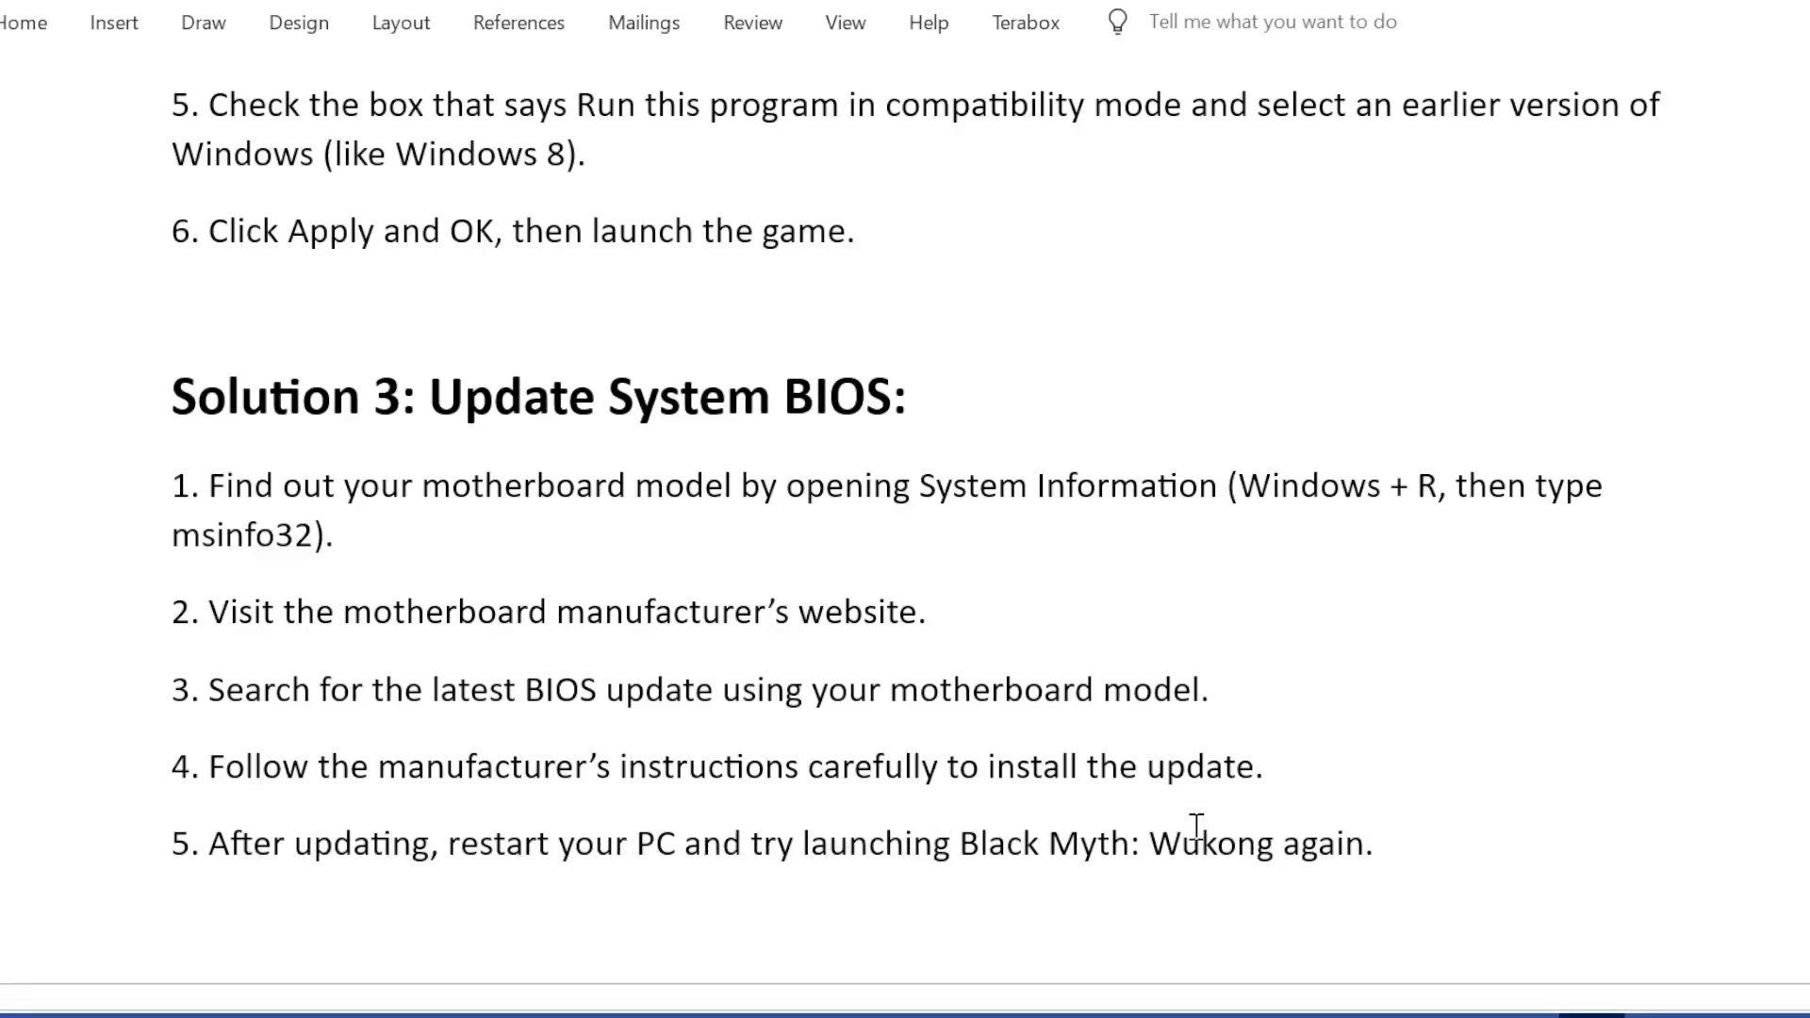
{"action": "scroll", "scroll_direction": "down", "scroll_amount": 3}
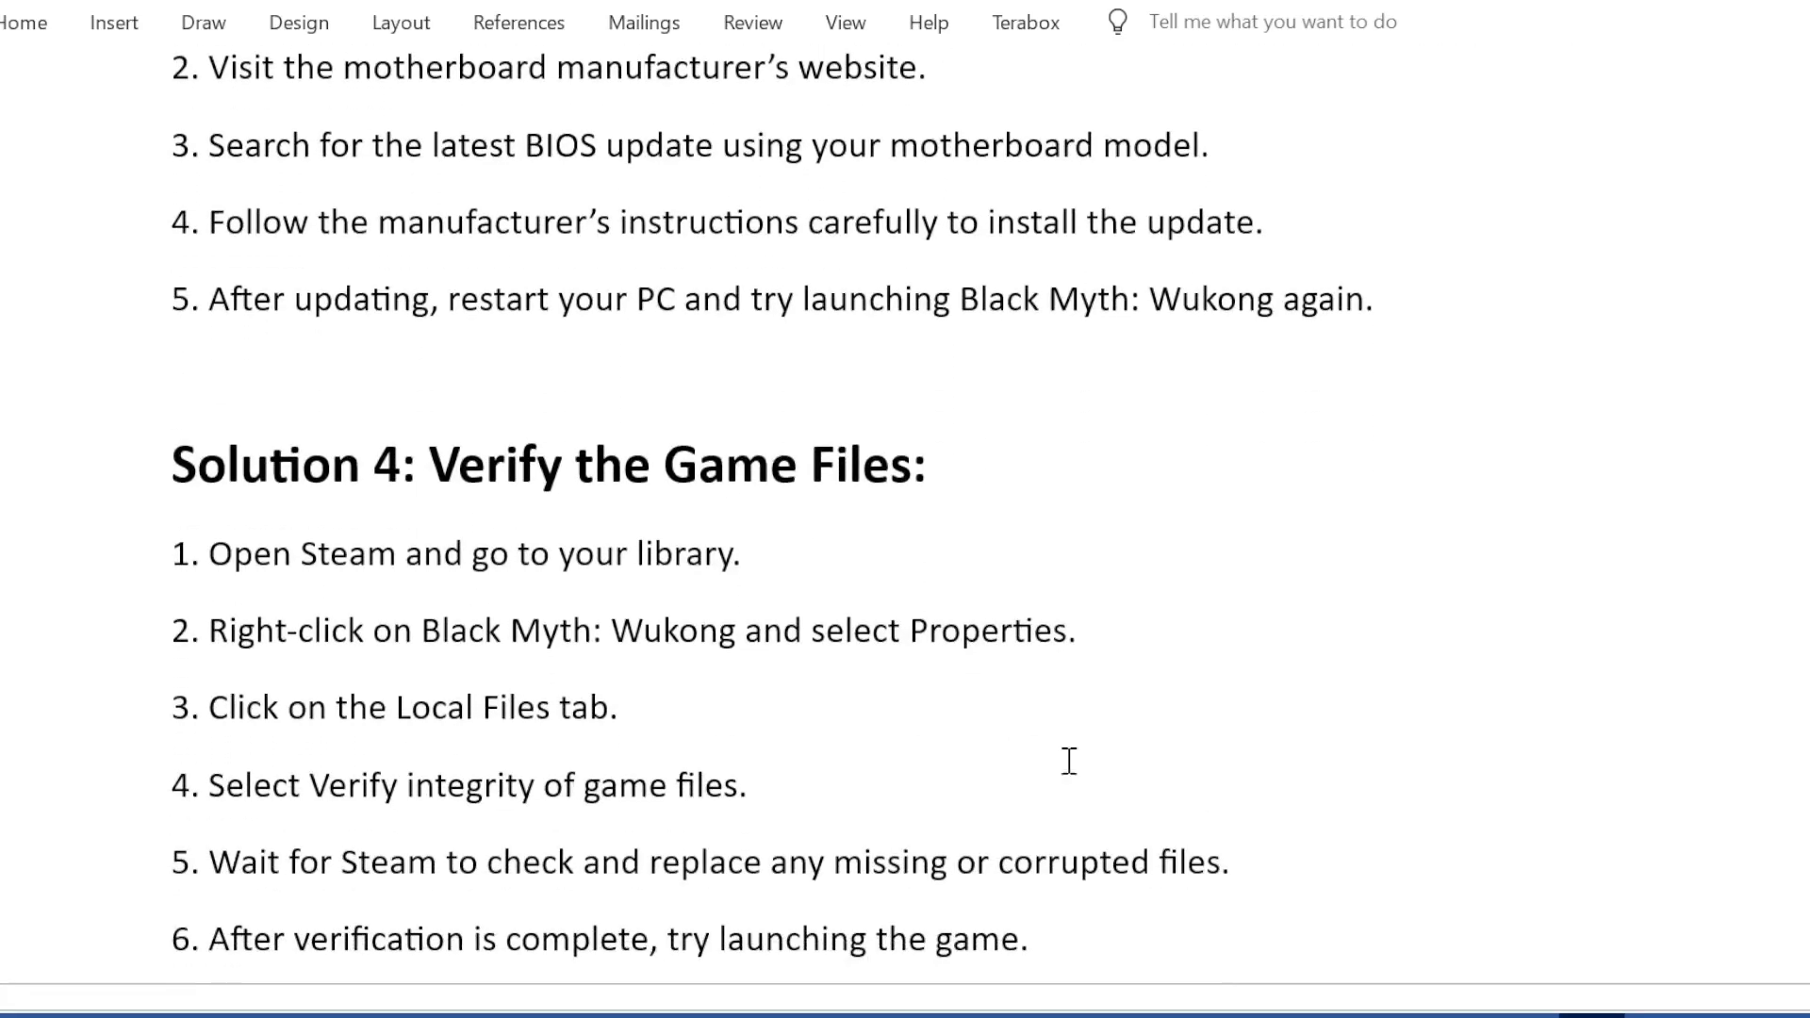
{"action": "scroll", "scroll_direction": "down", "scroll_amount": 3}
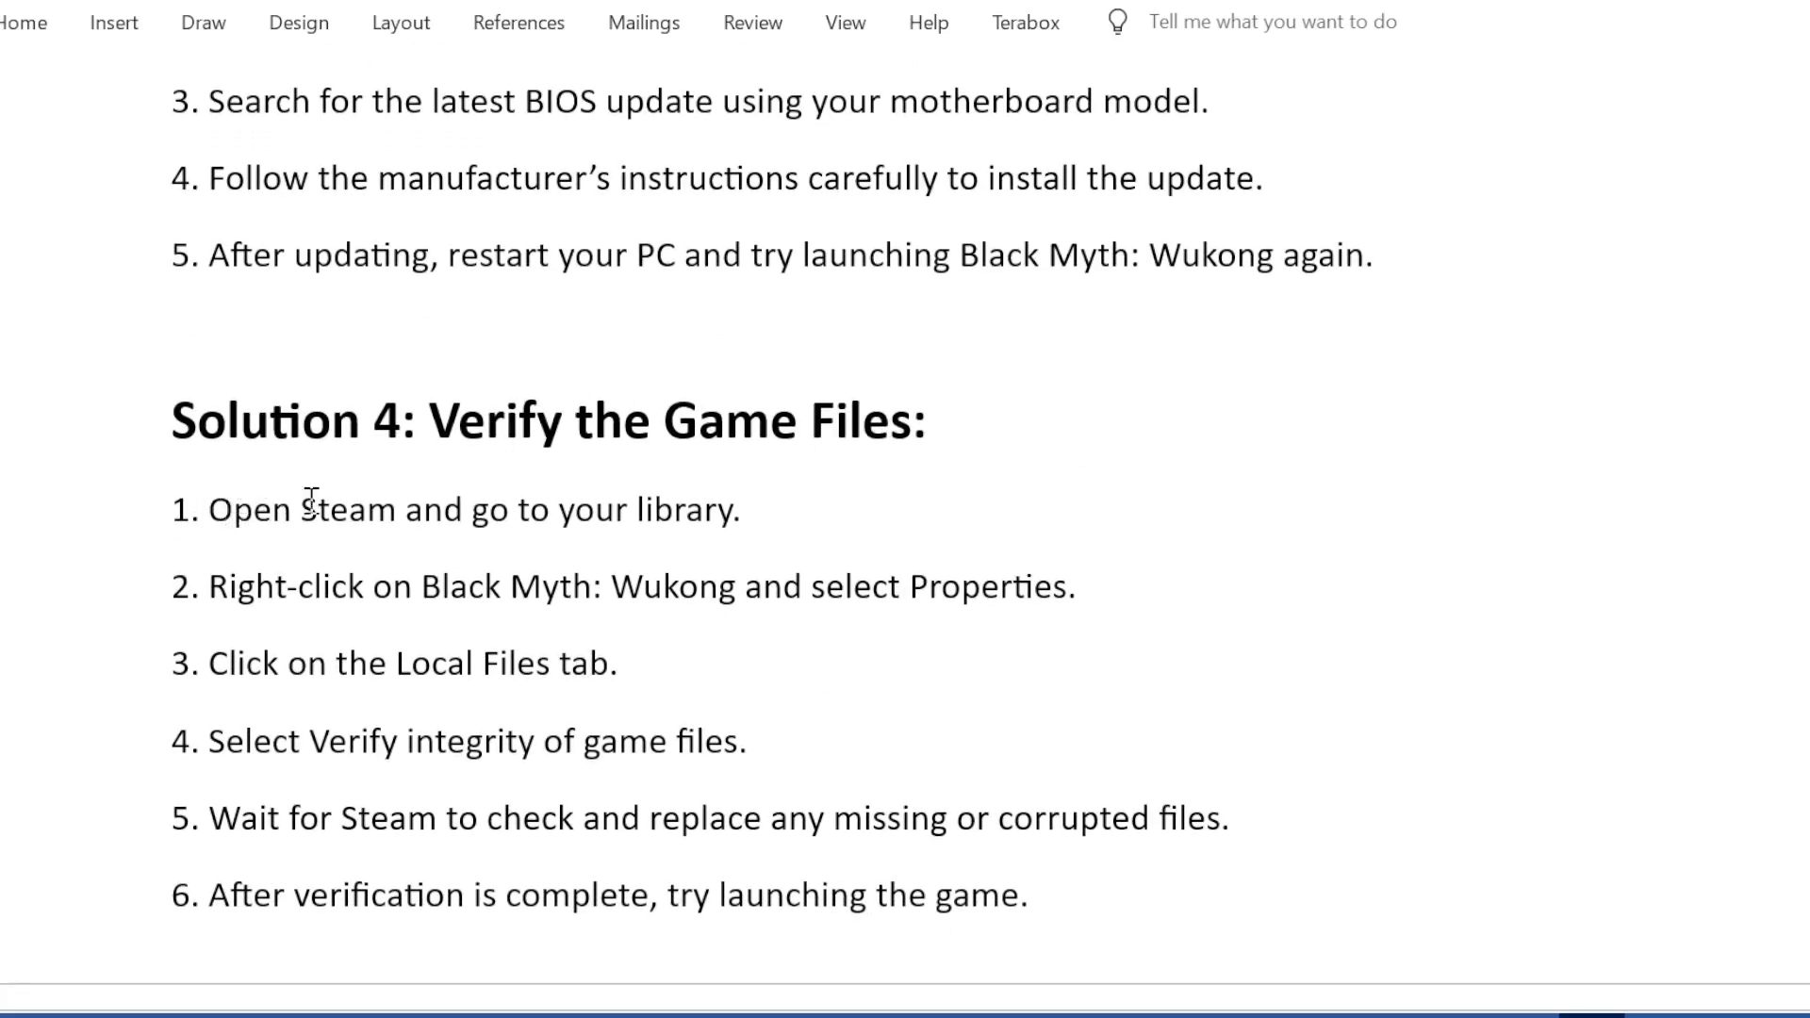
{"action": "mouse_move", "coordinate": [723, 516]}
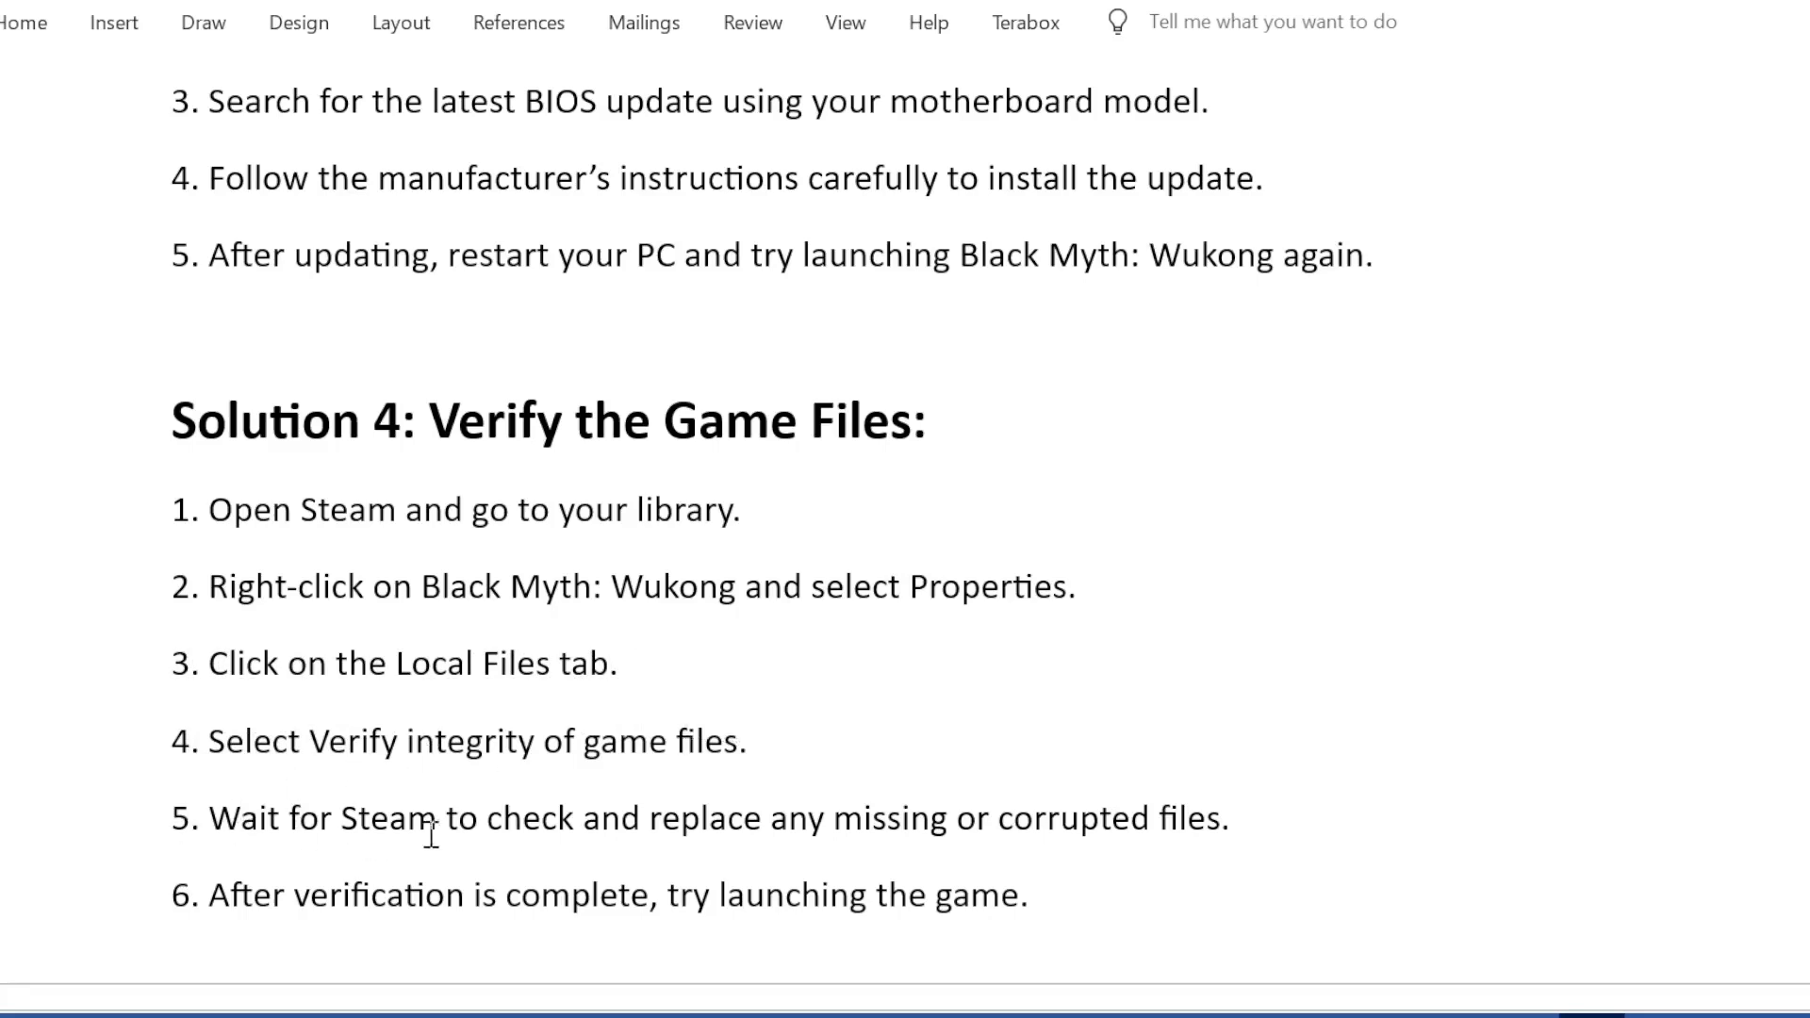
{"action": "mouse_move", "coordinate": [1007, 817]}
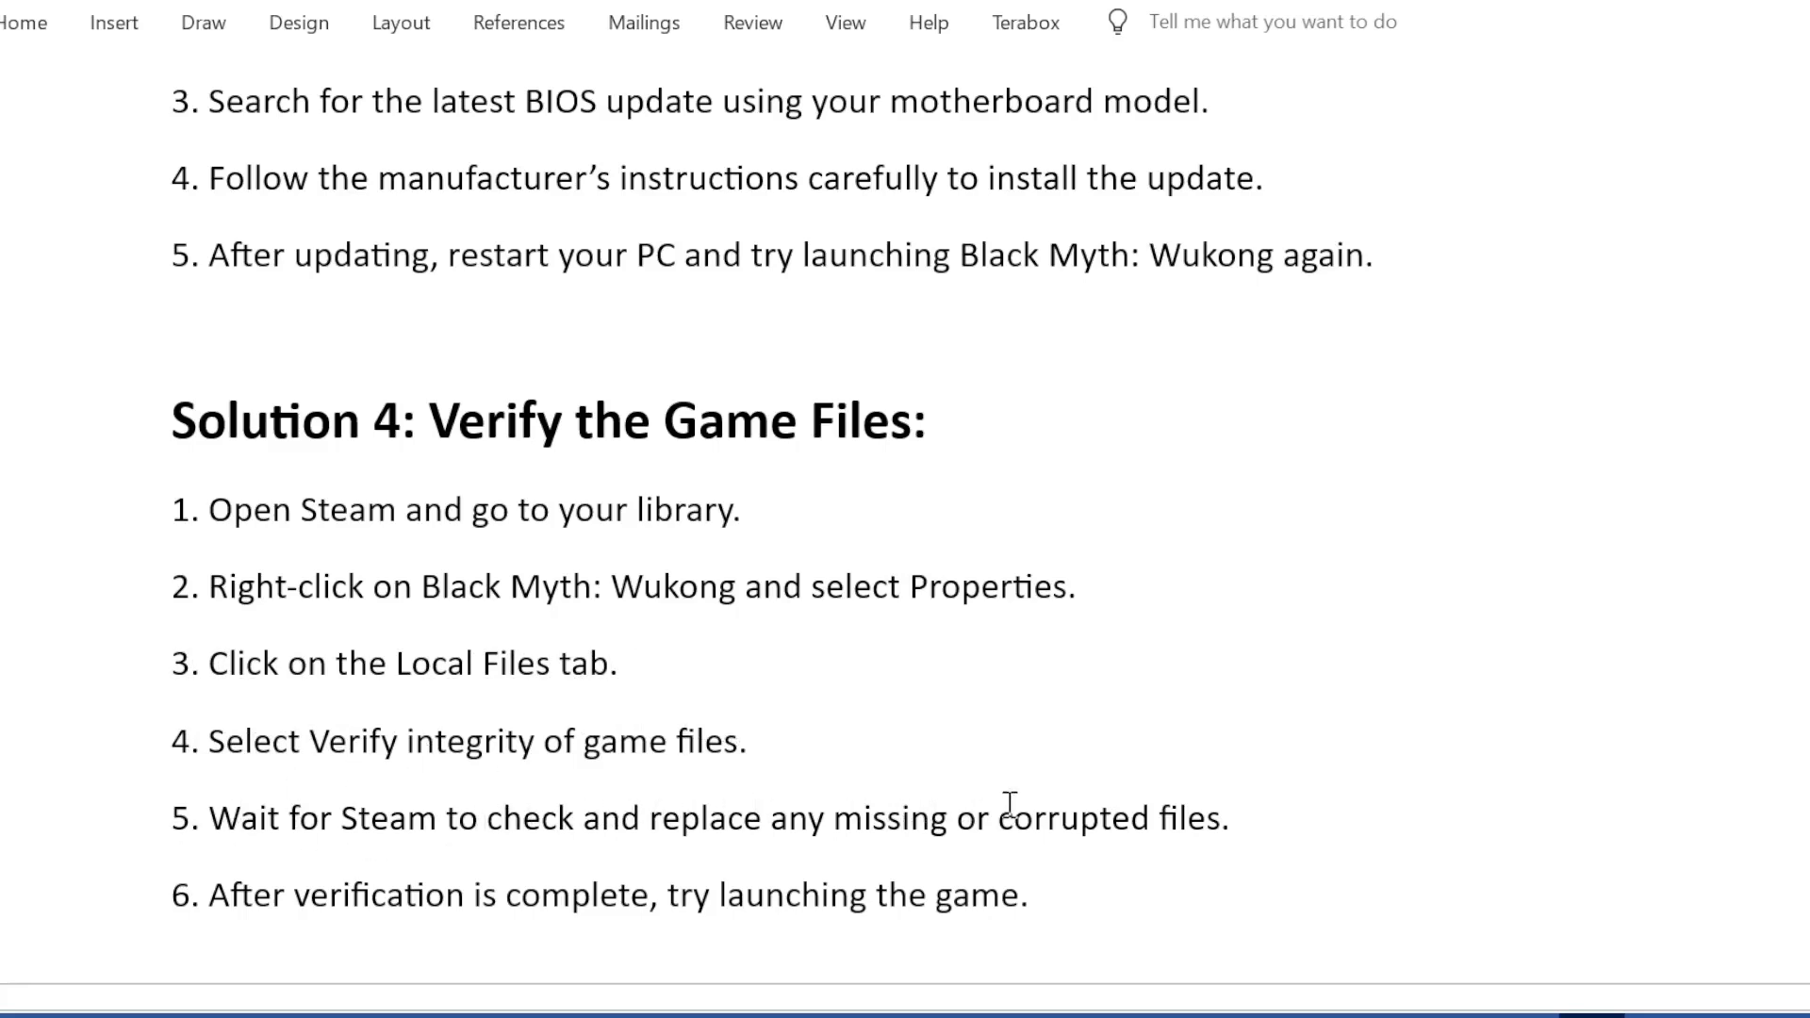
{"action": "mouse_move", "coordinate": [121, 913]}
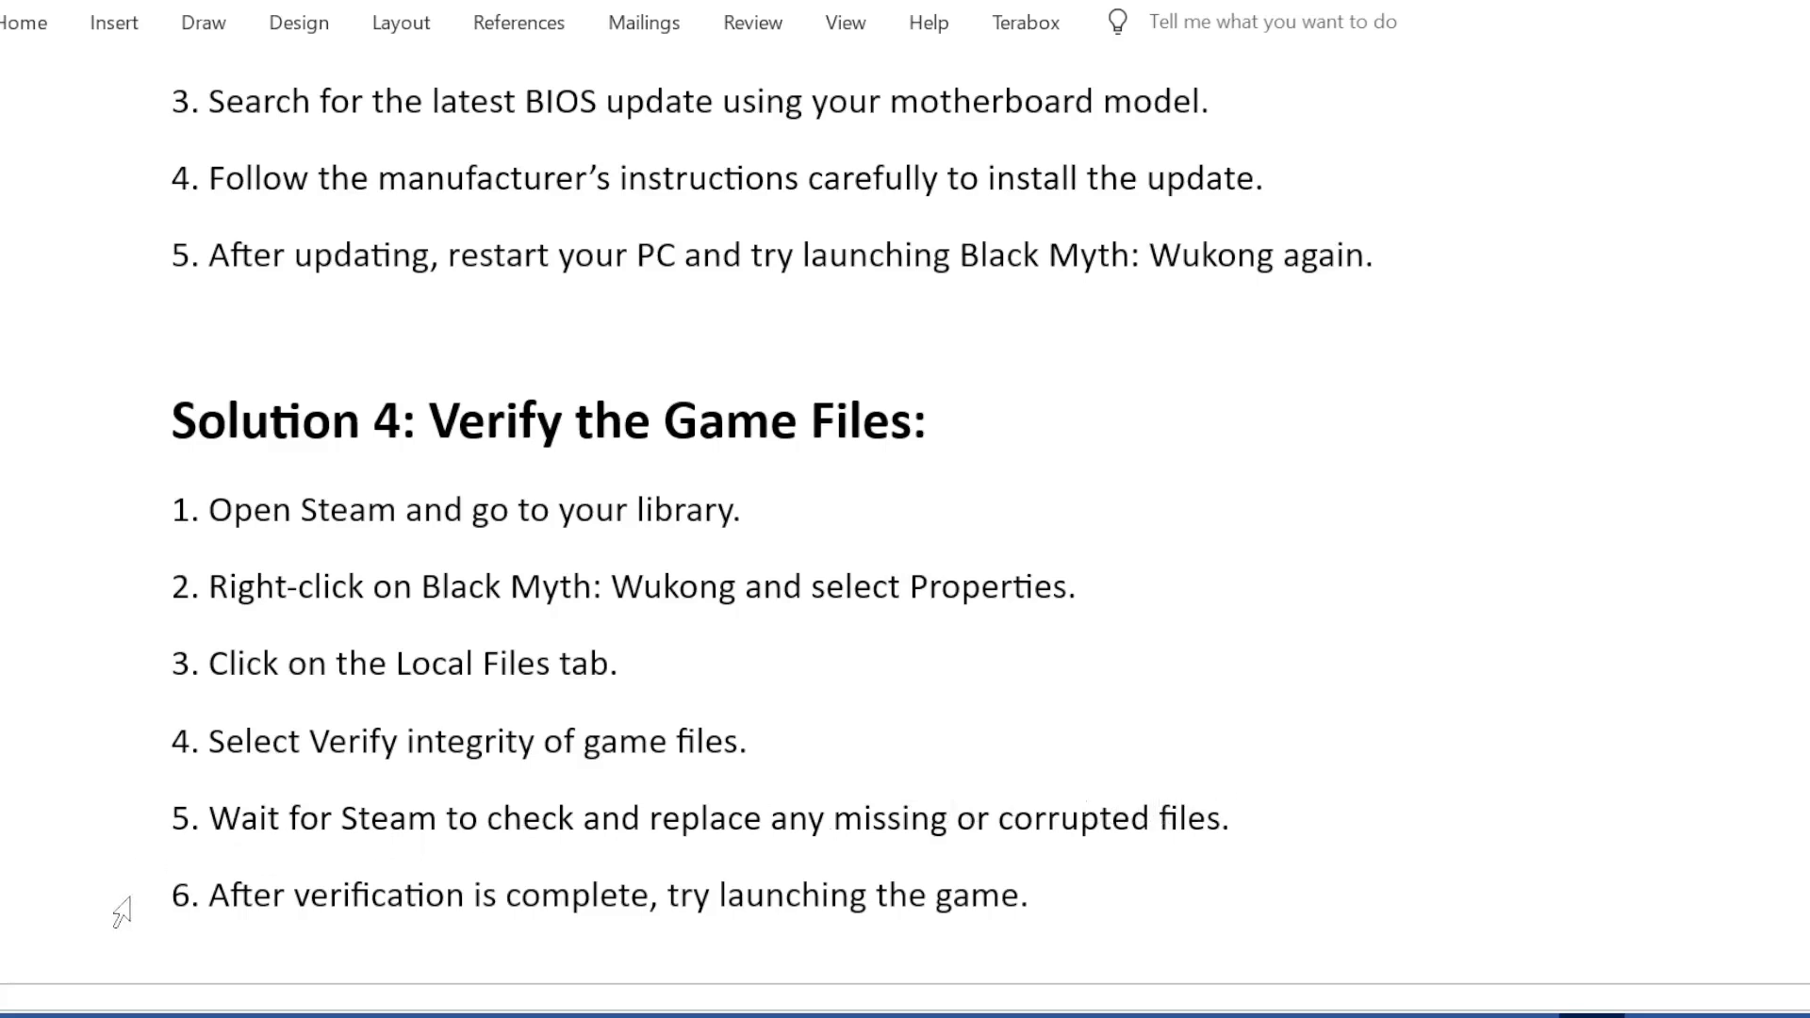
{"action": "mouse_move", "coordinate": [485, 894]}
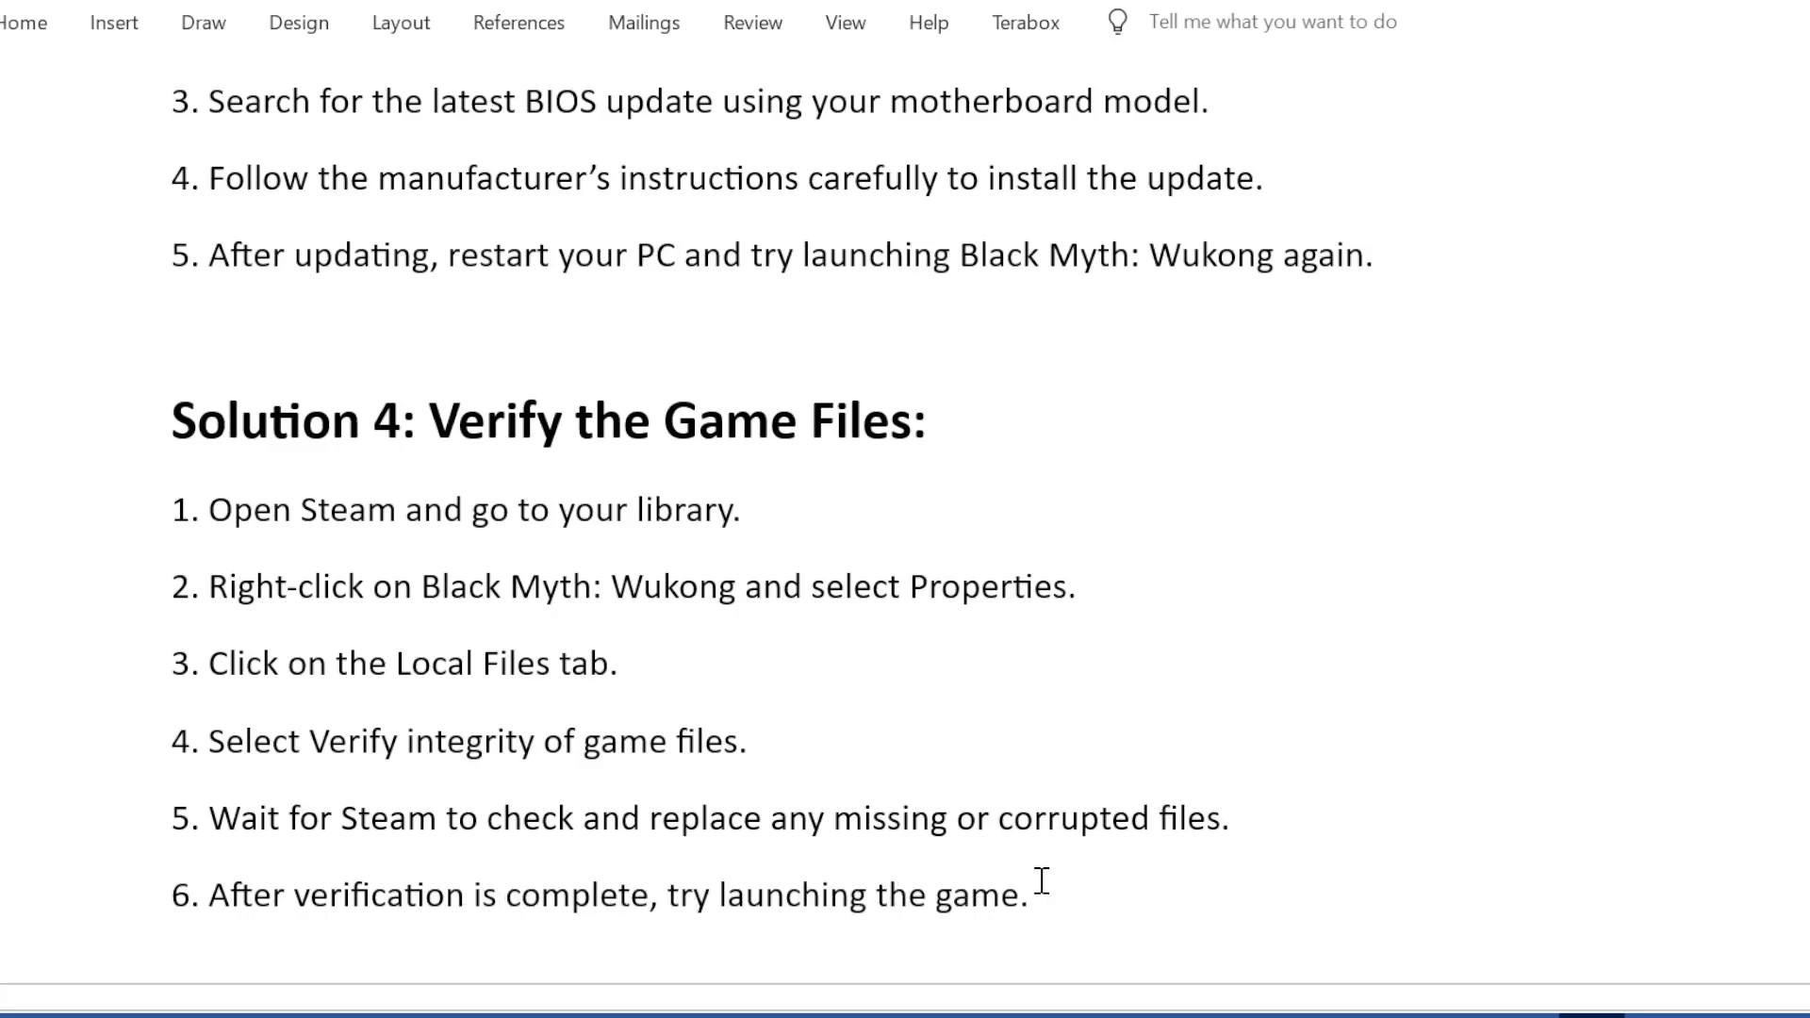
{"action": "scroll", "scroll_direction": "down", "scroll_amount": 3}
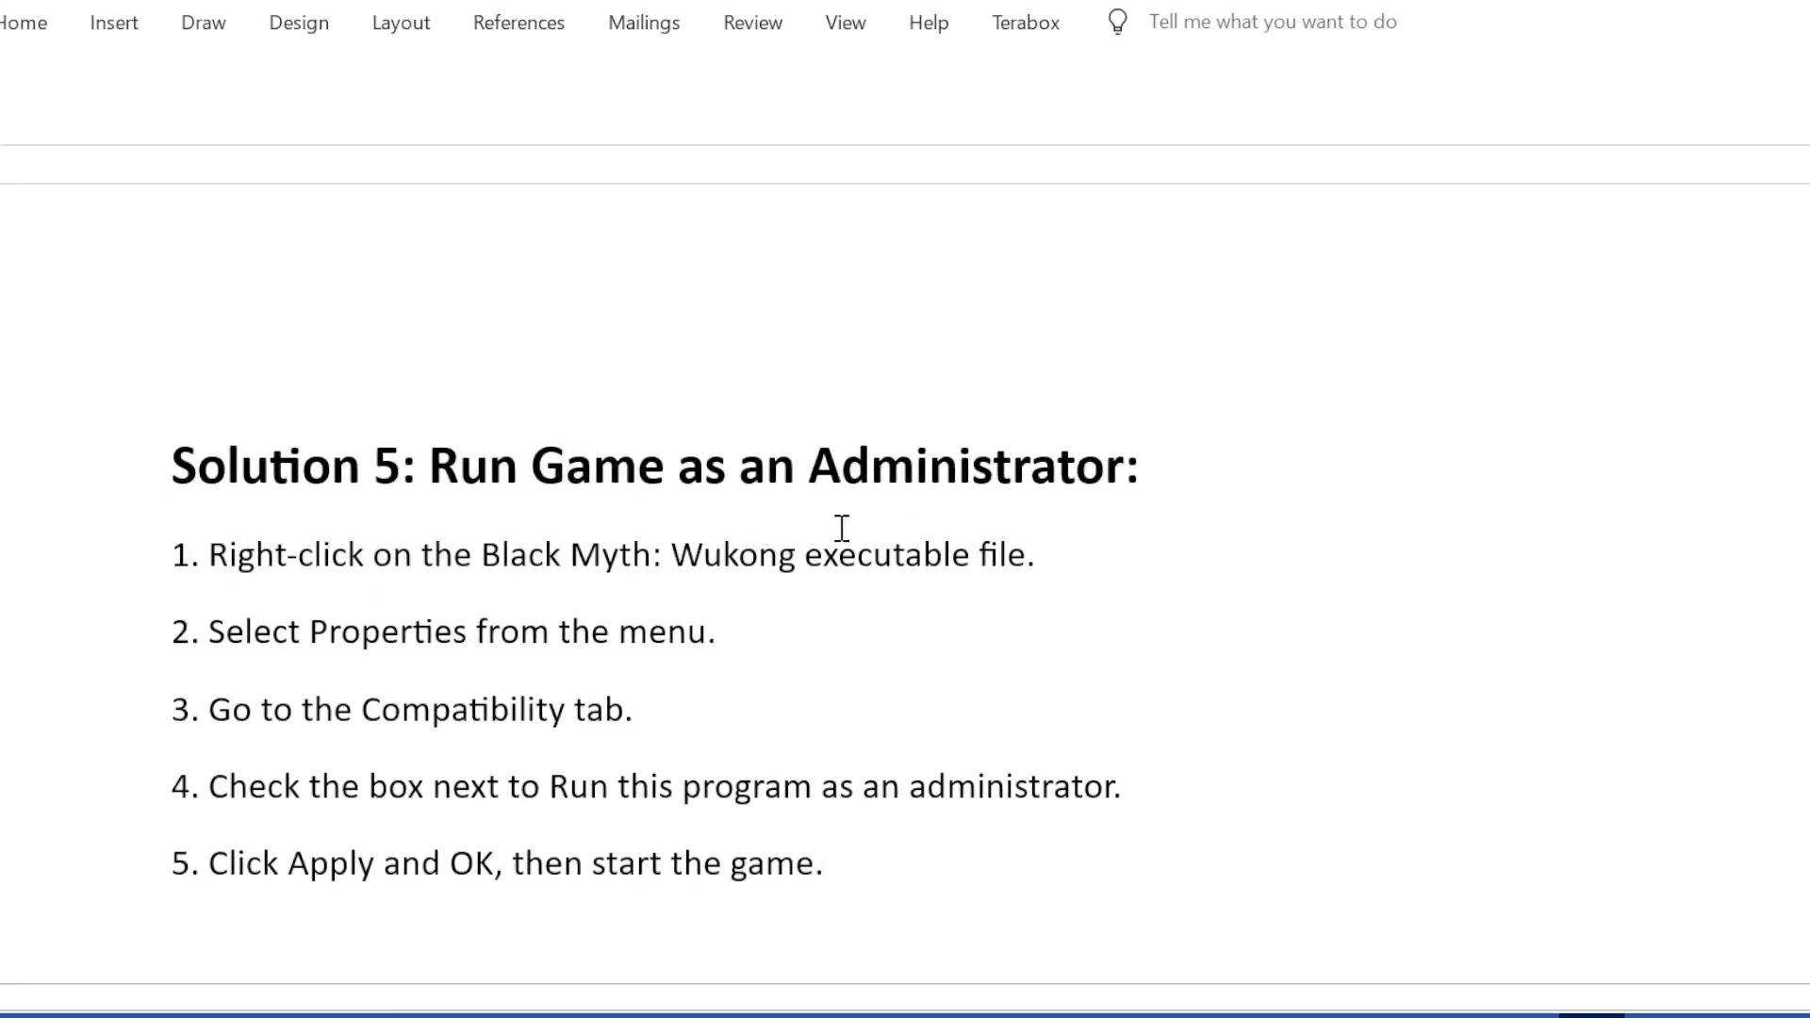
{"action": "mouse_move", "coordinate": [174, 643]}
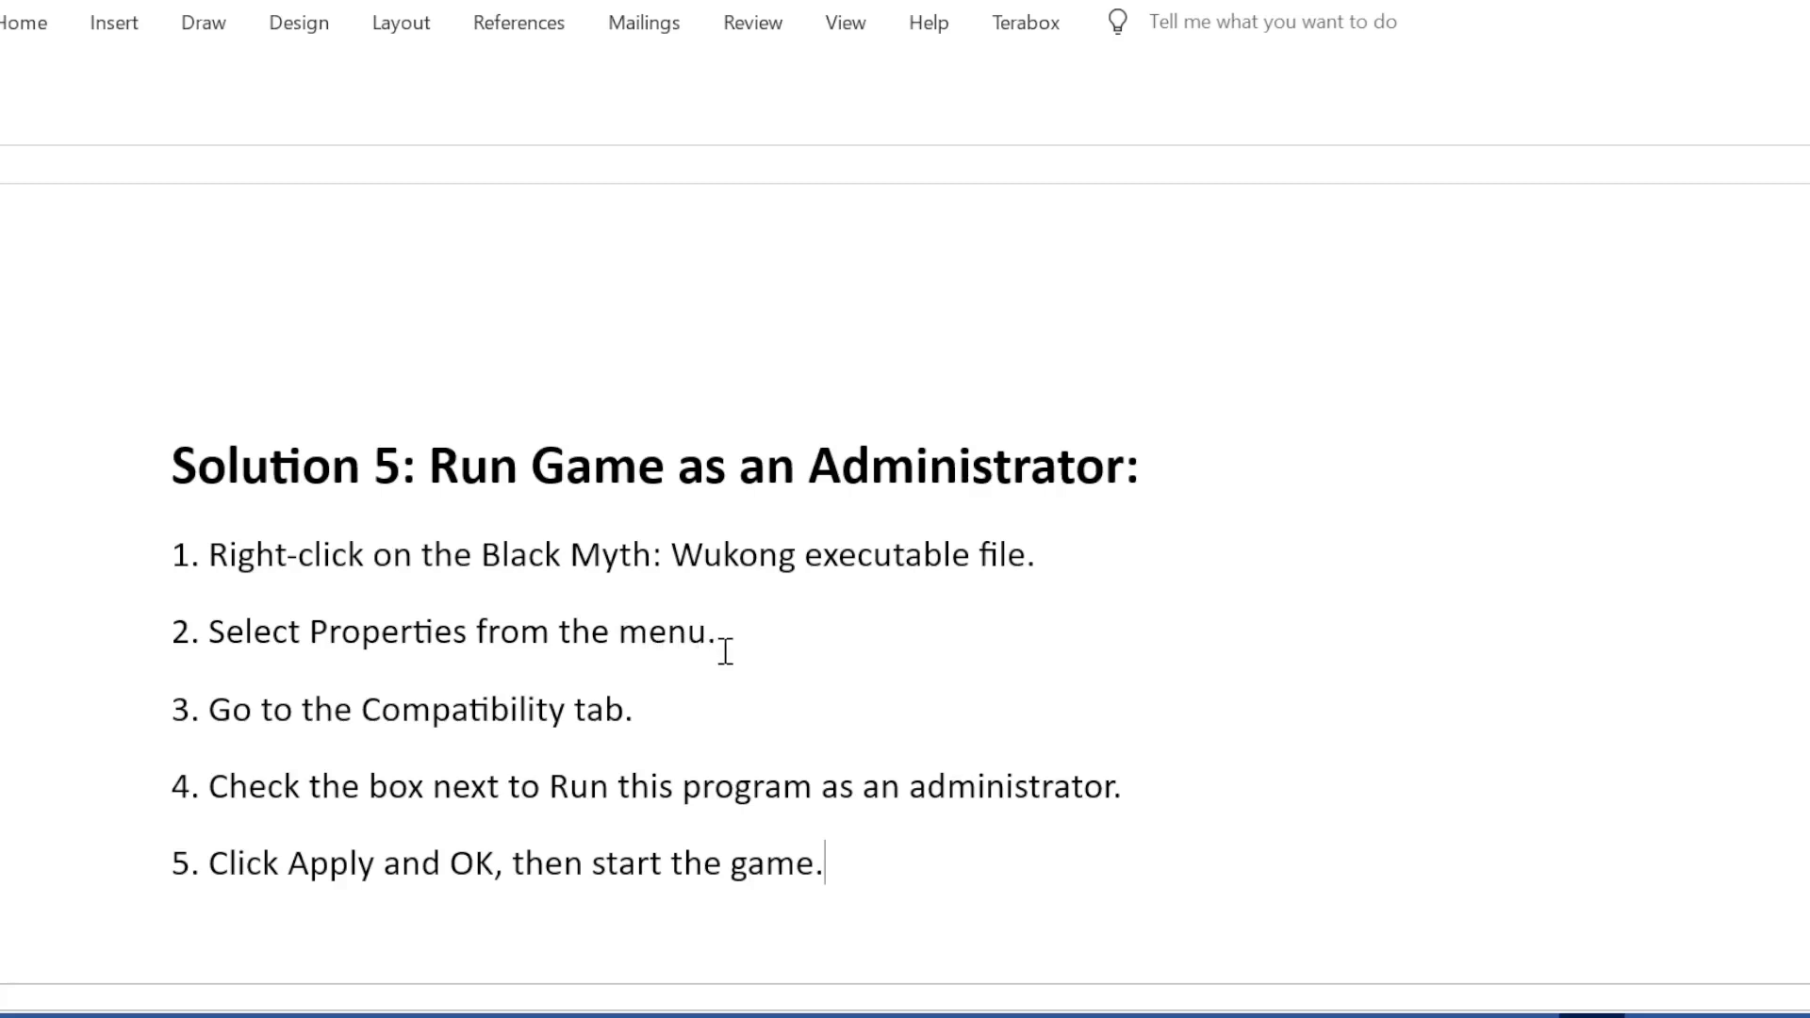
{"action": "mouse_move", "coordinate": [655, 732]}
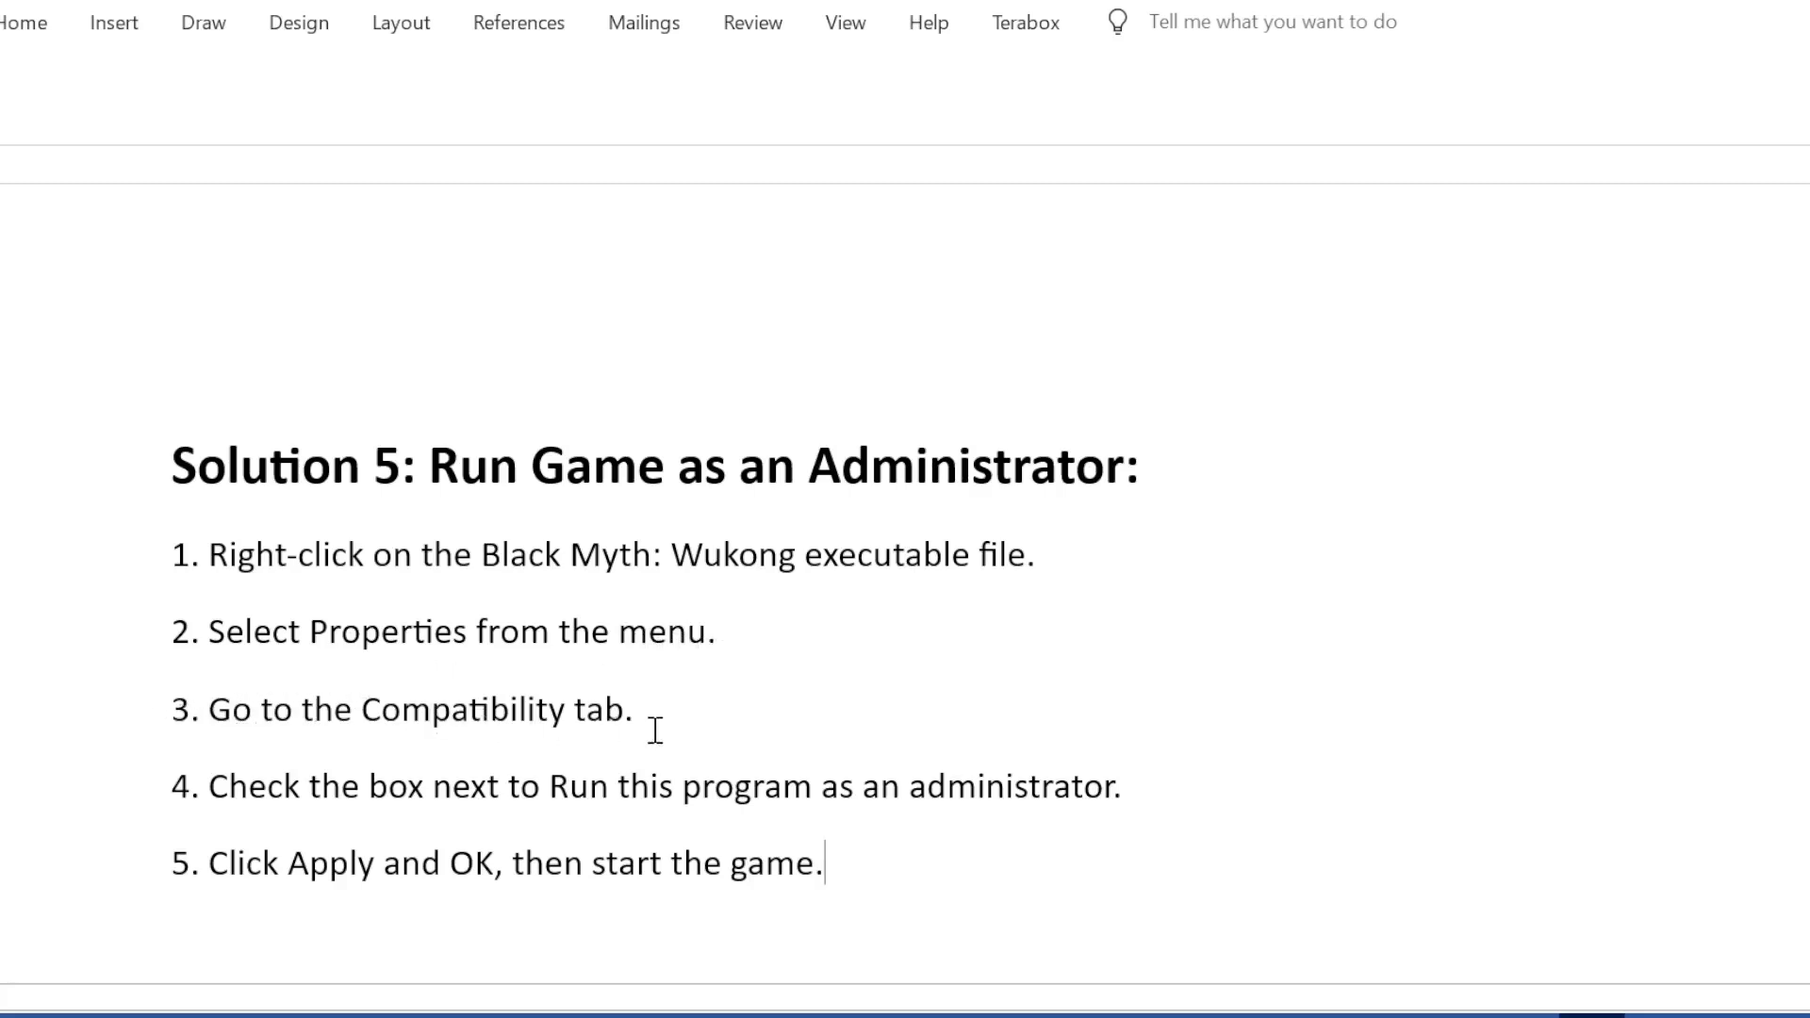
{"action": "mouse_move", "coordinate": [485, 796]}
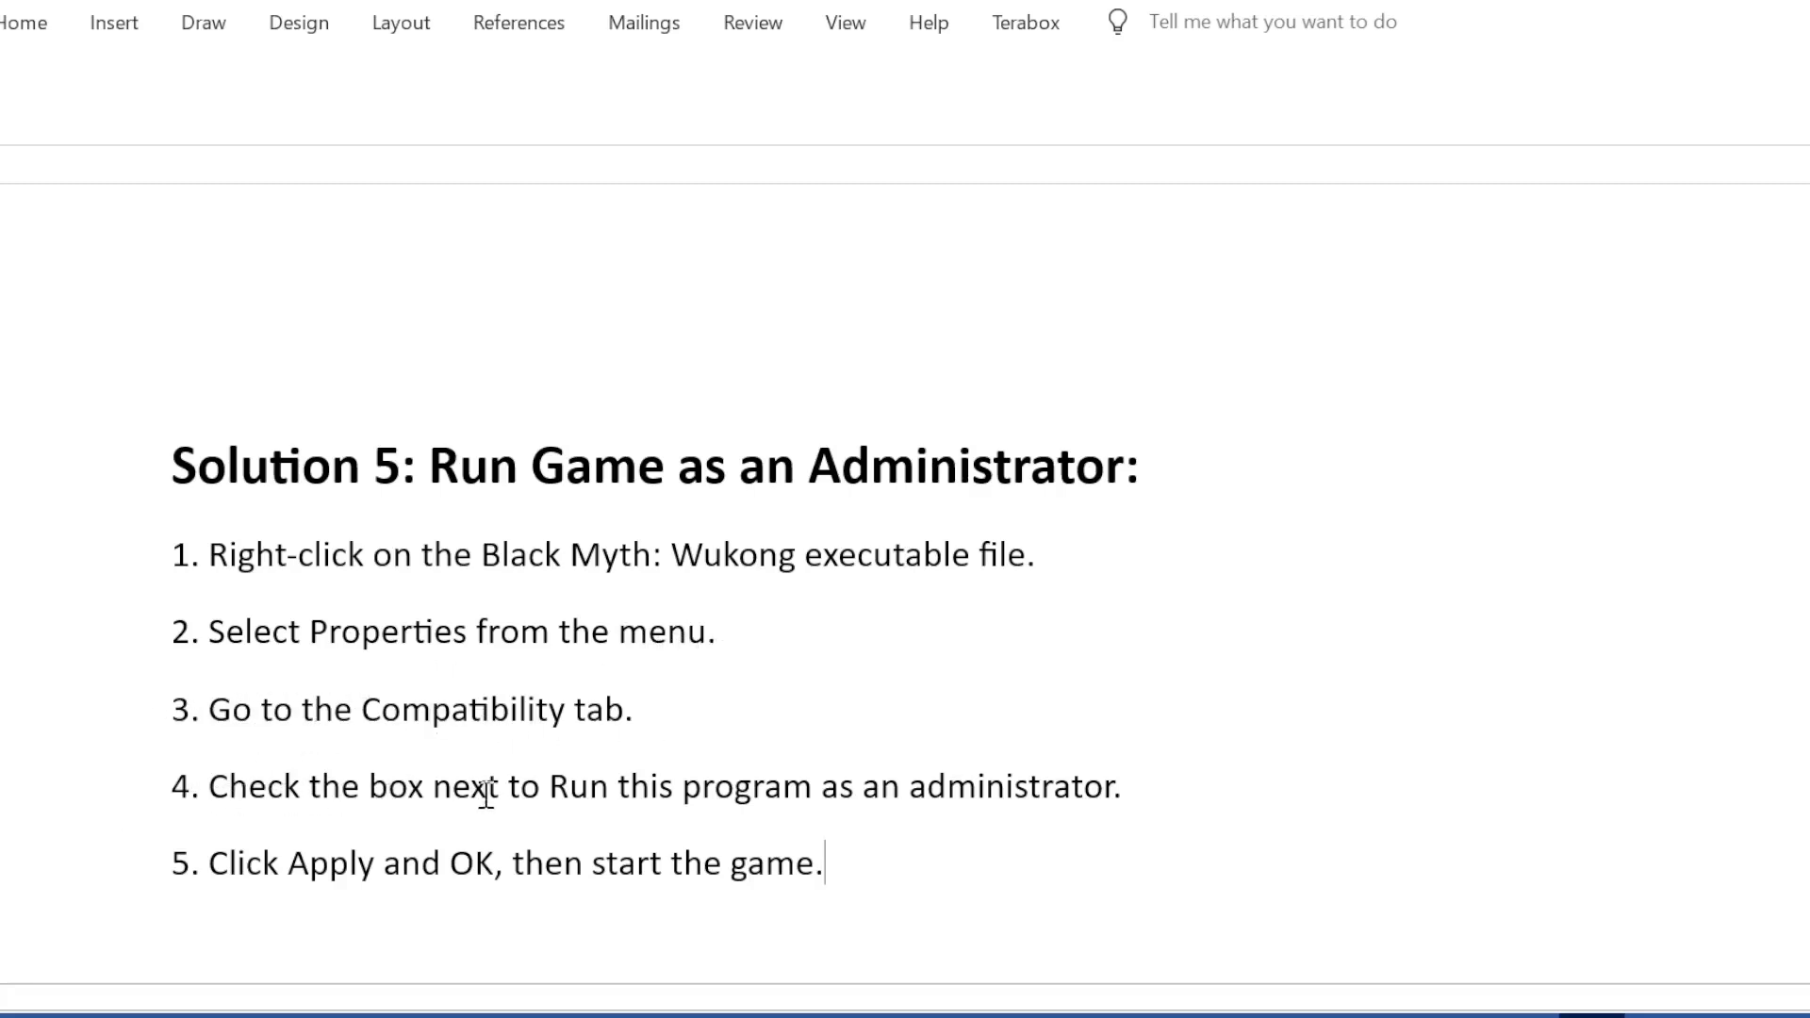
{"action": "mouse_move", "coordinate": [1060, 815]}
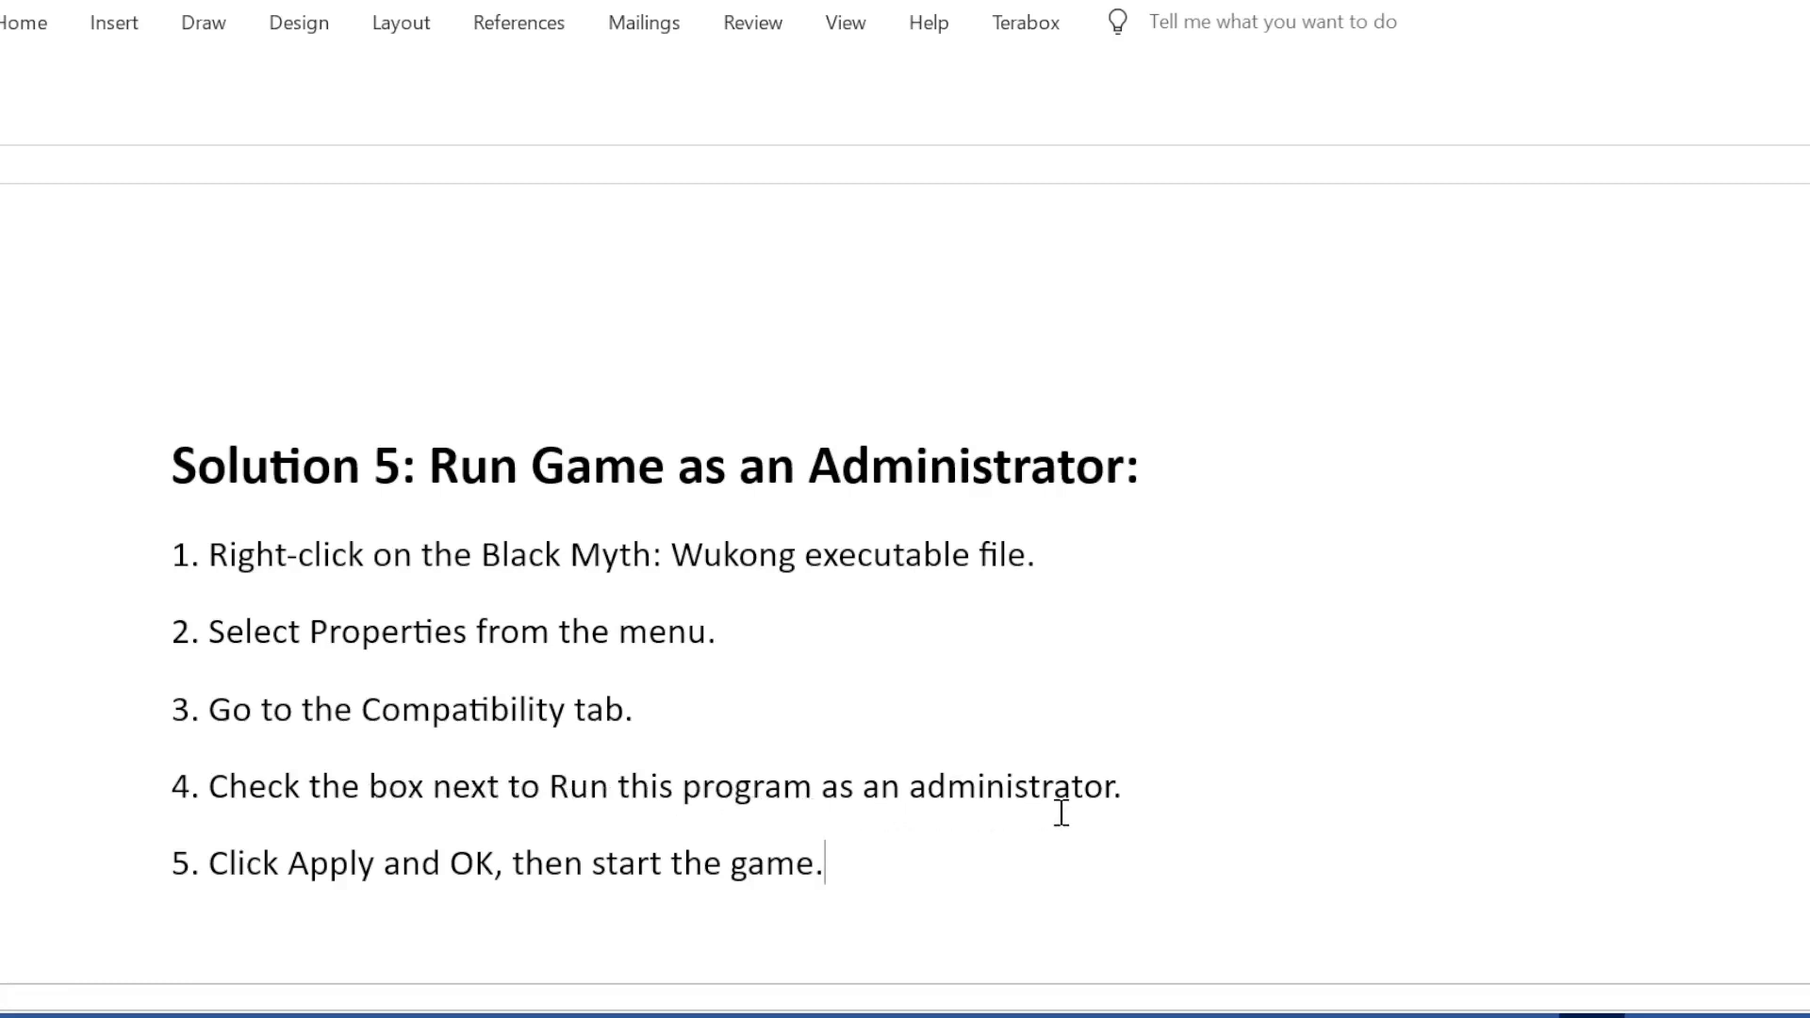